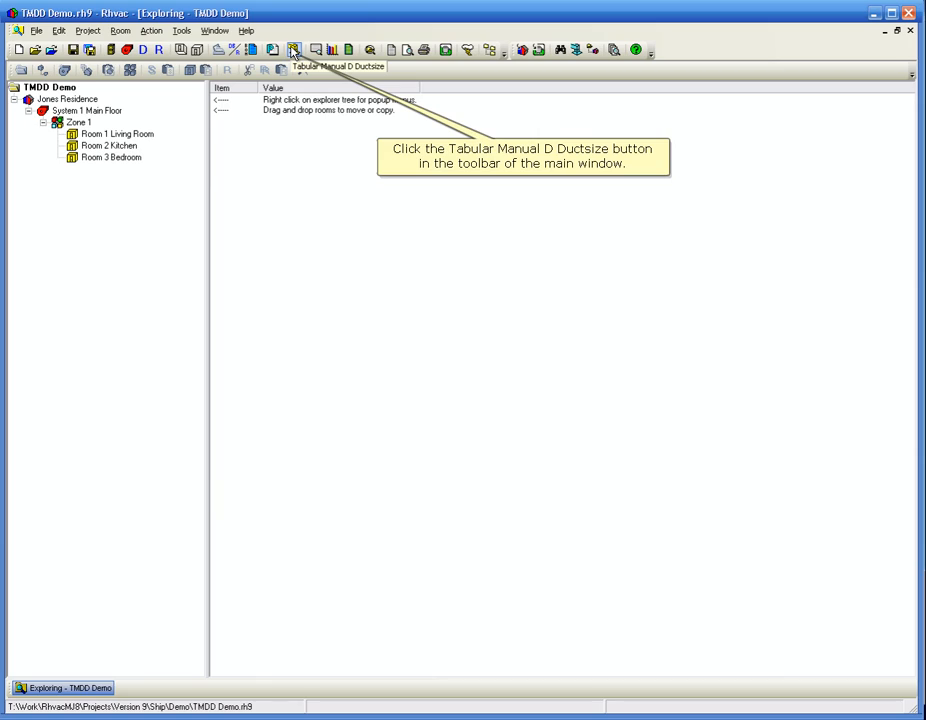
Create supply trunk ST-100 under System 1 in the Tabular Manual D Ductsize view.
click(294, 50)
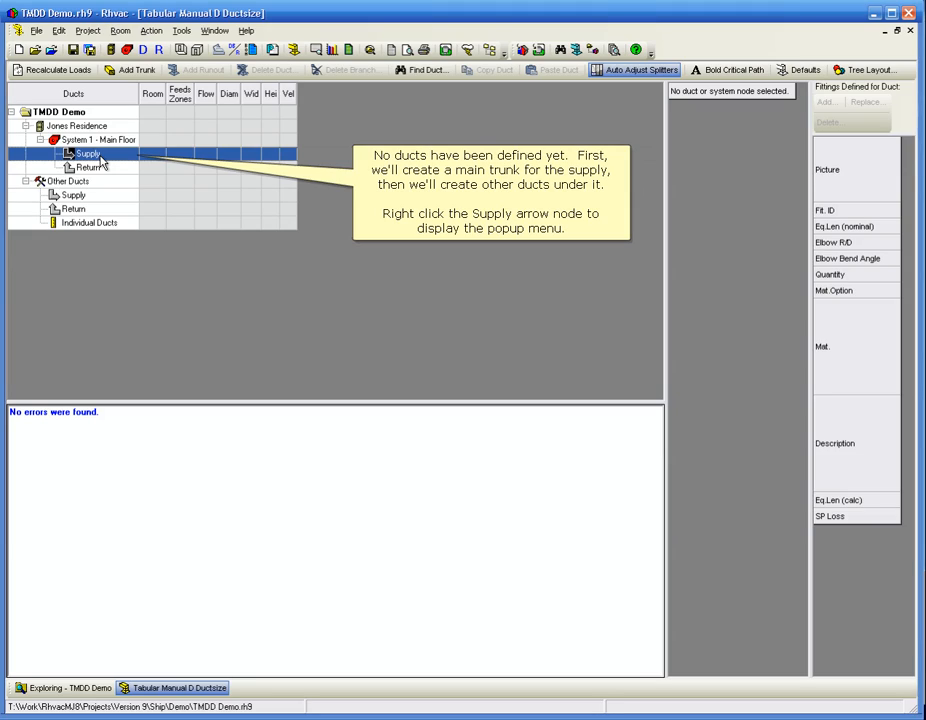
right_click(88, 152)
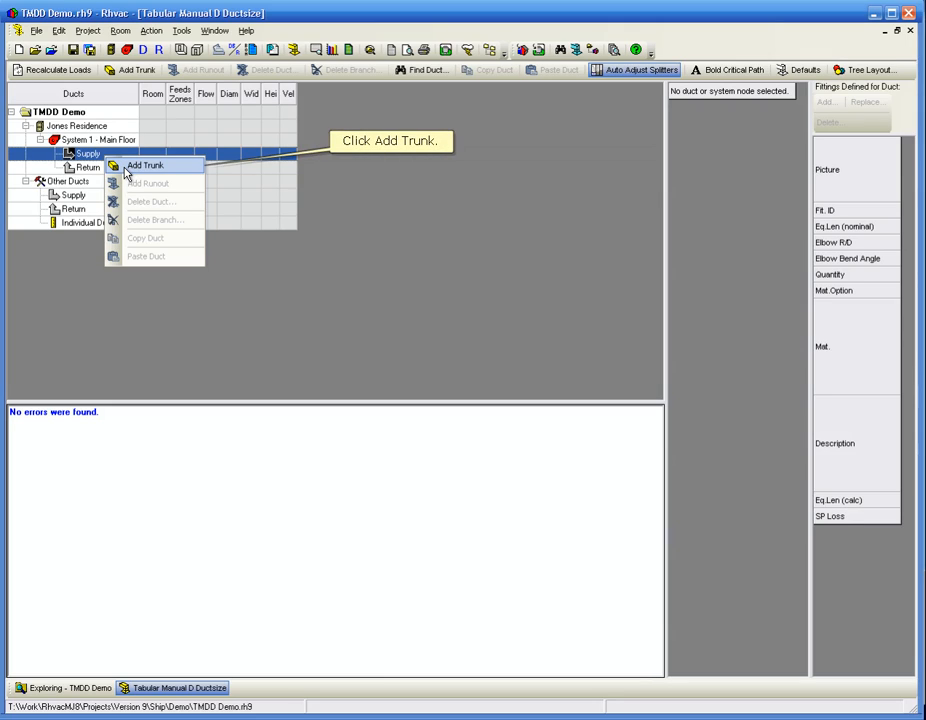
click(144, 164)
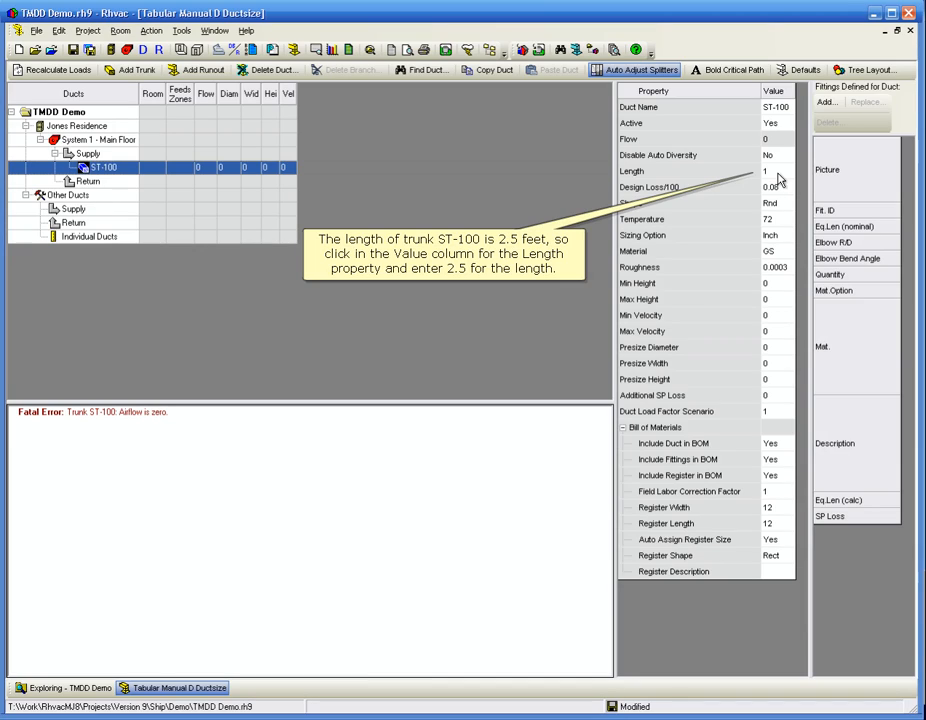
Set trunk ST-100's length to 2.5 feet.
text(2.5)
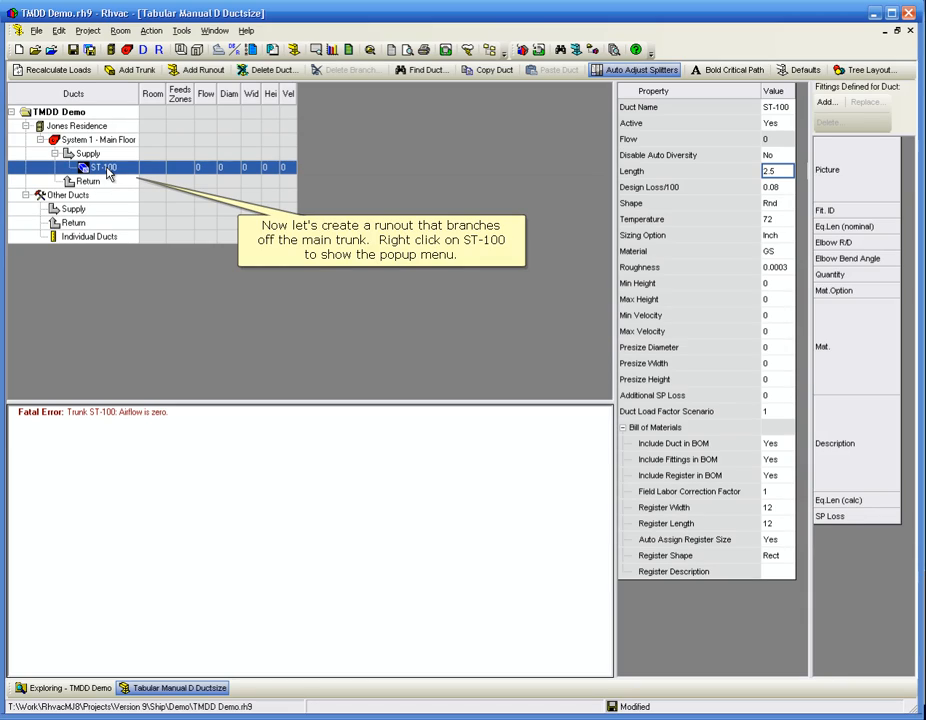
Add runout SR-100 off ST-100, 8.5 feet long, supplying the Kitchen.
right_click(104, 168)
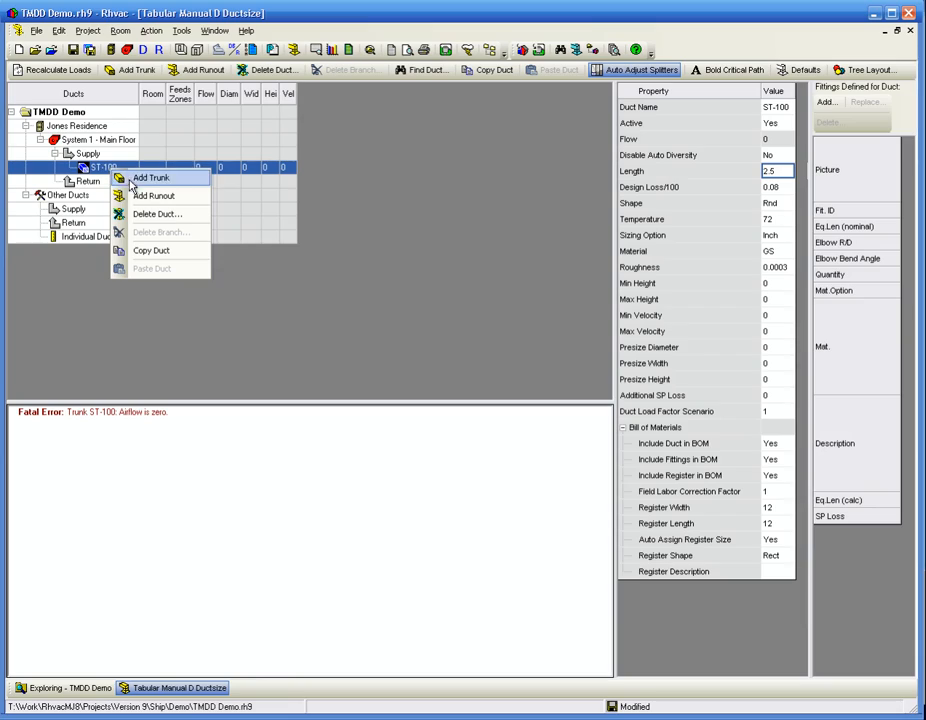
mouse_move(156, 196)
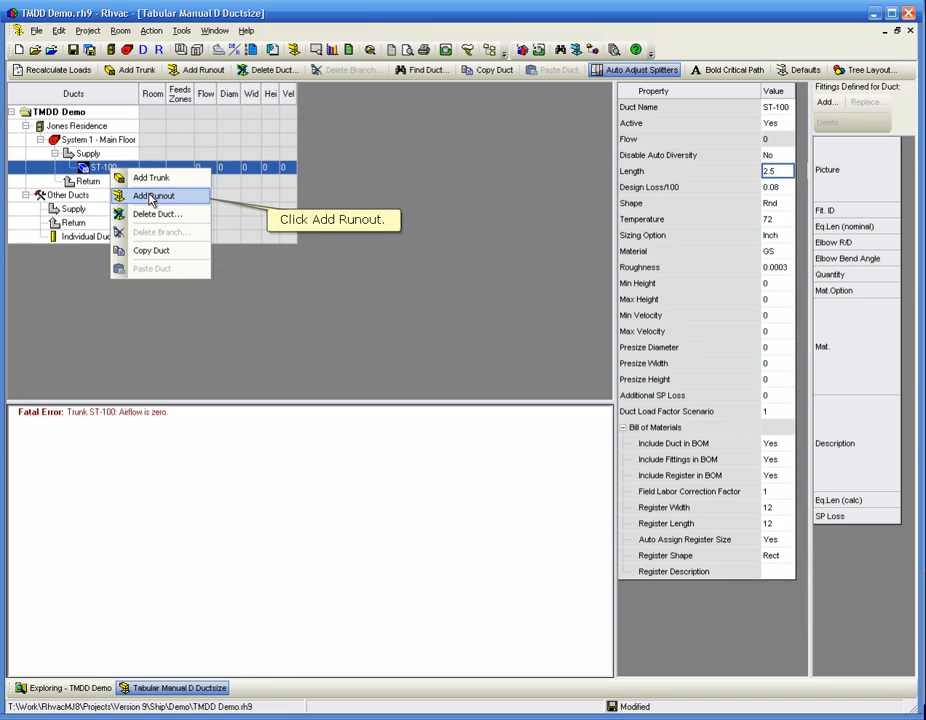
click(156, 196)
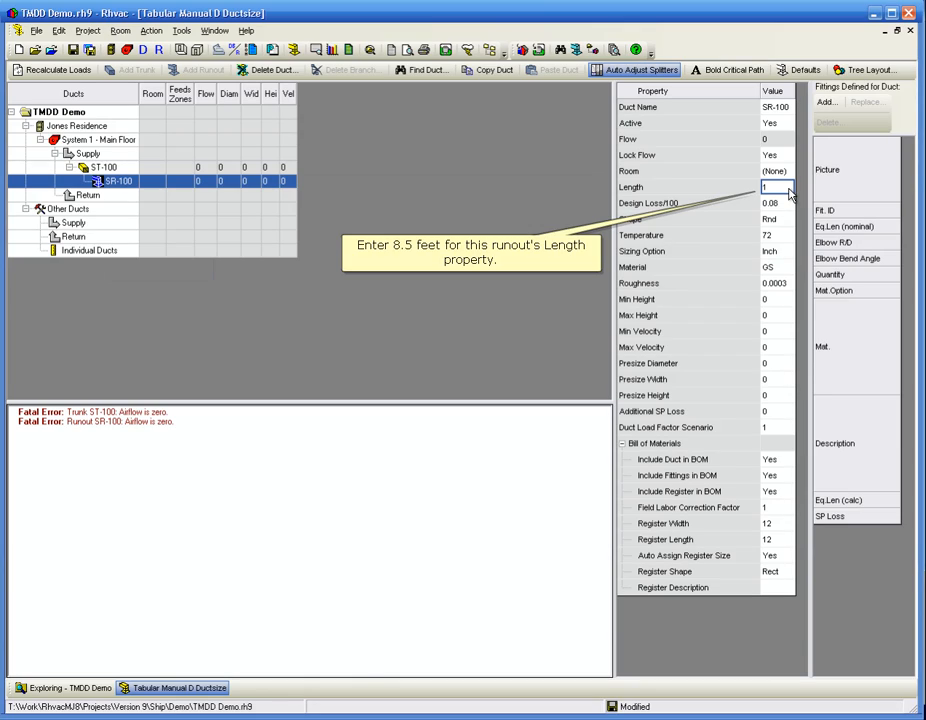
text(8.5)
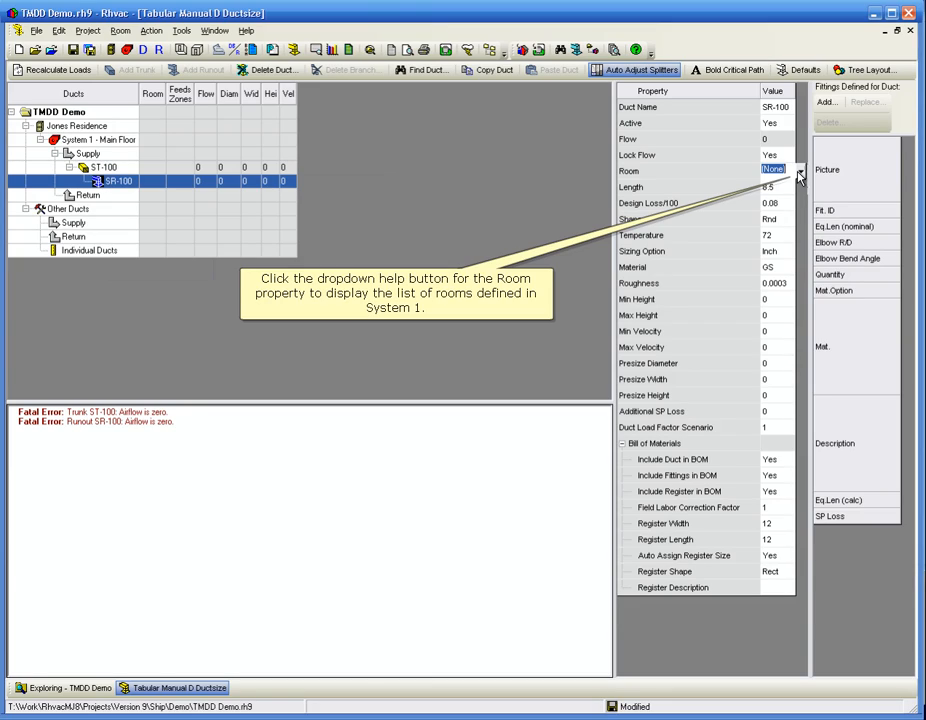
click(798, 170)
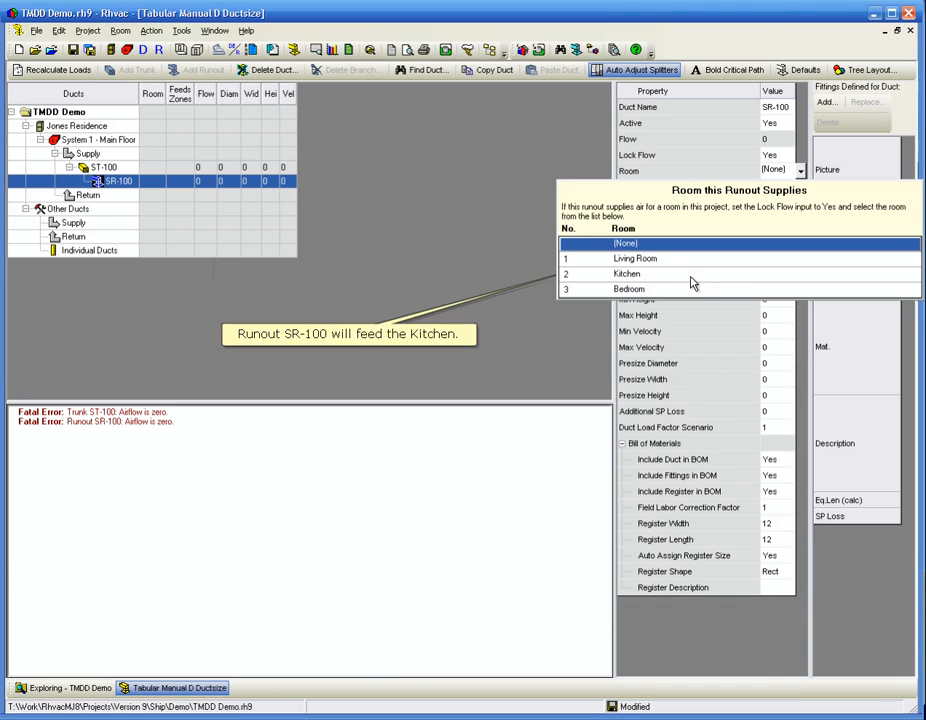
click(628, 272)
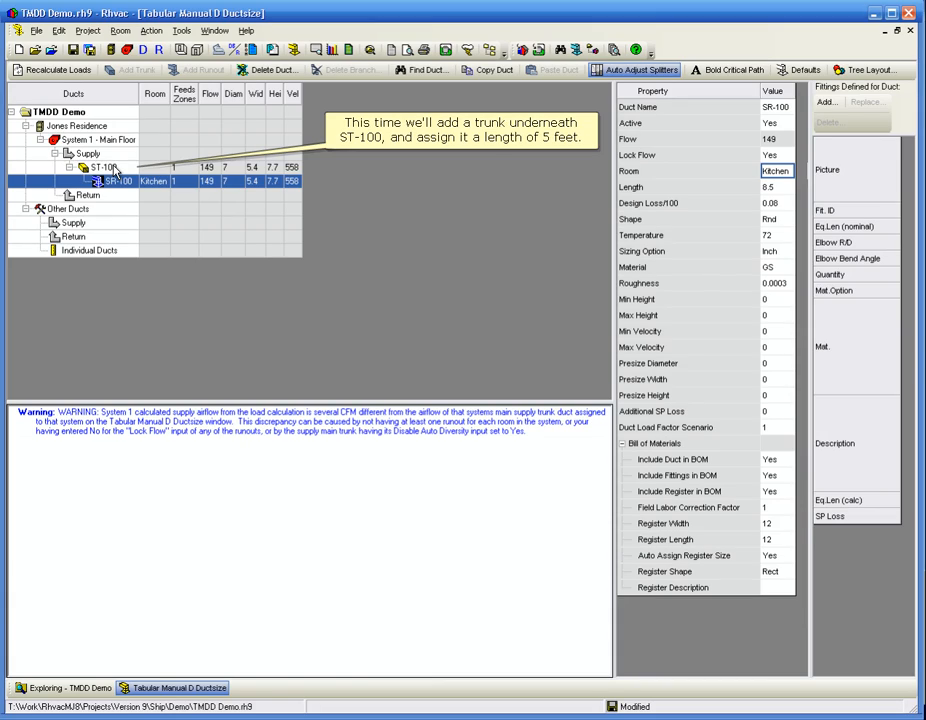
Add 5-foot trunk ST-110 under ST-100, then trunks ST-120 and ST-130 under ST-110.
right_click(104, 168)
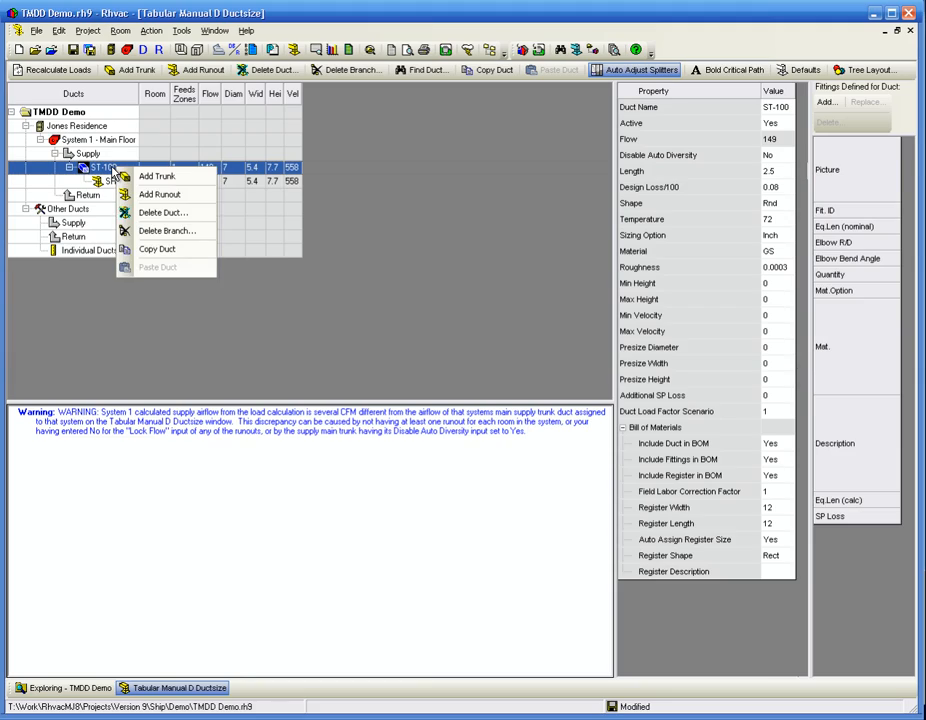
mouse_move(156, 176)
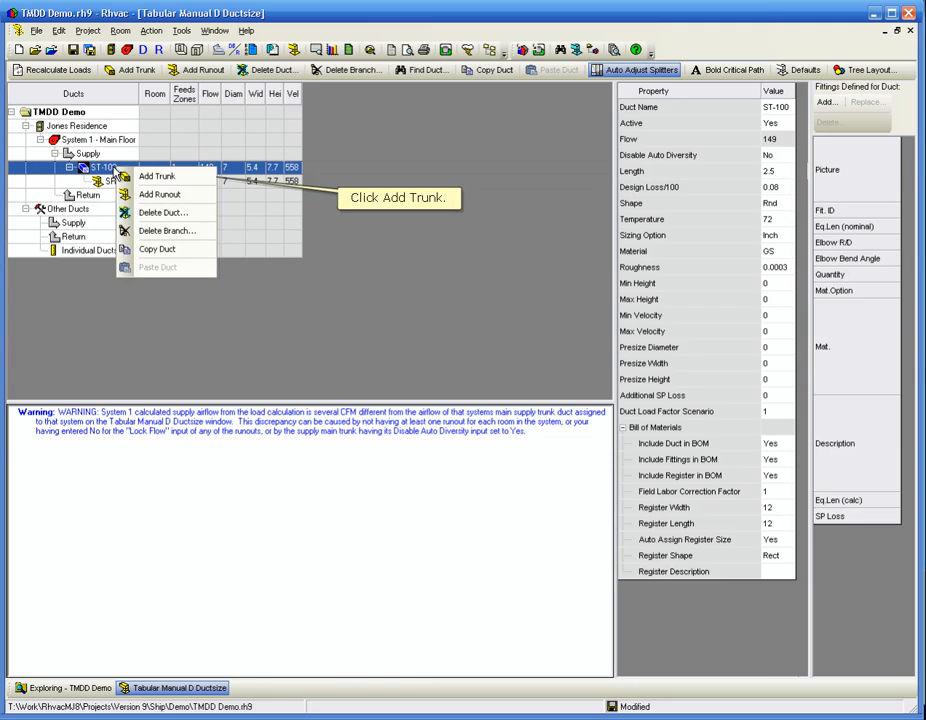
mouse_move(156, 176)
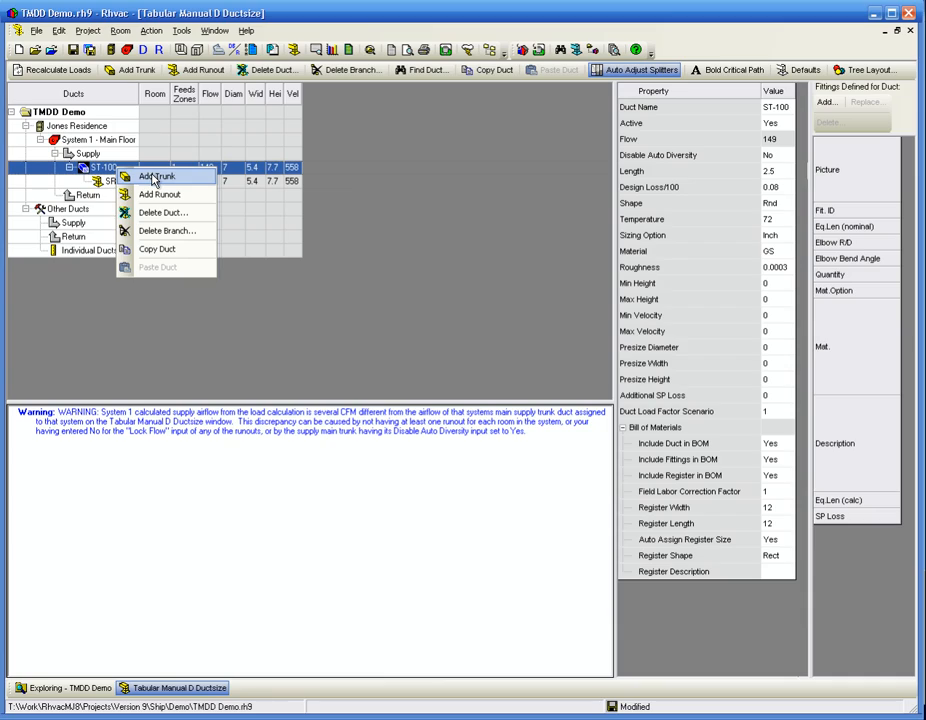
click(156, 176)
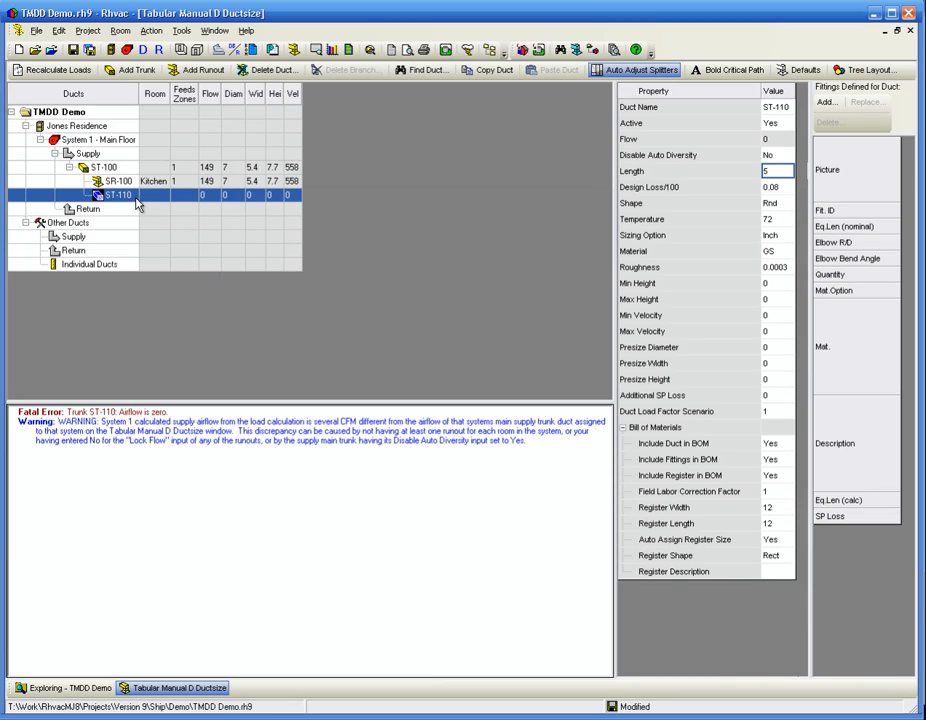
right_click(118, 194)
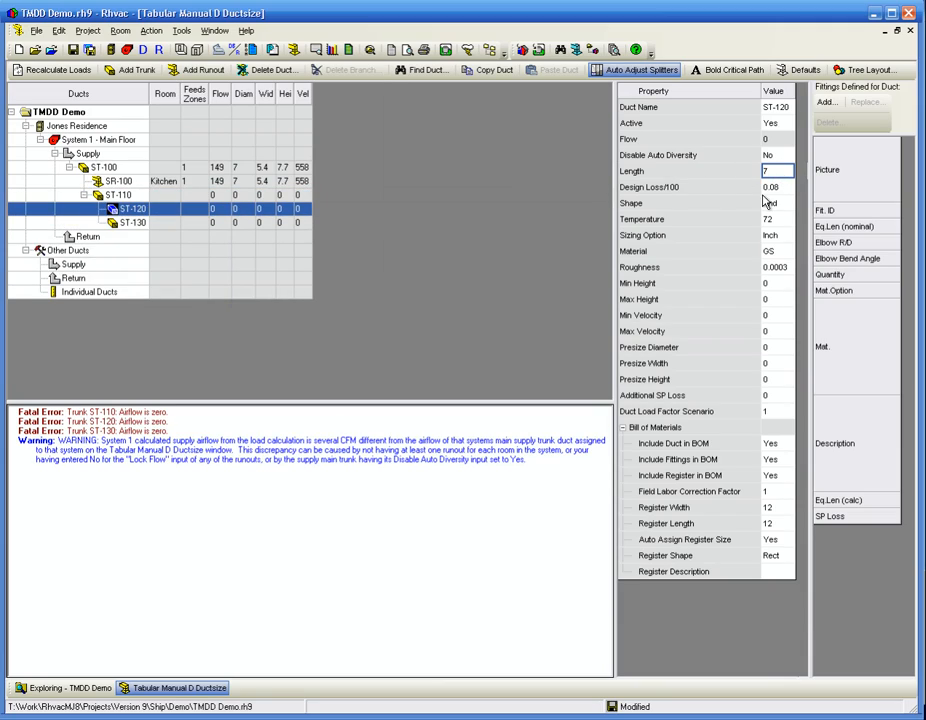
click(132, 222)
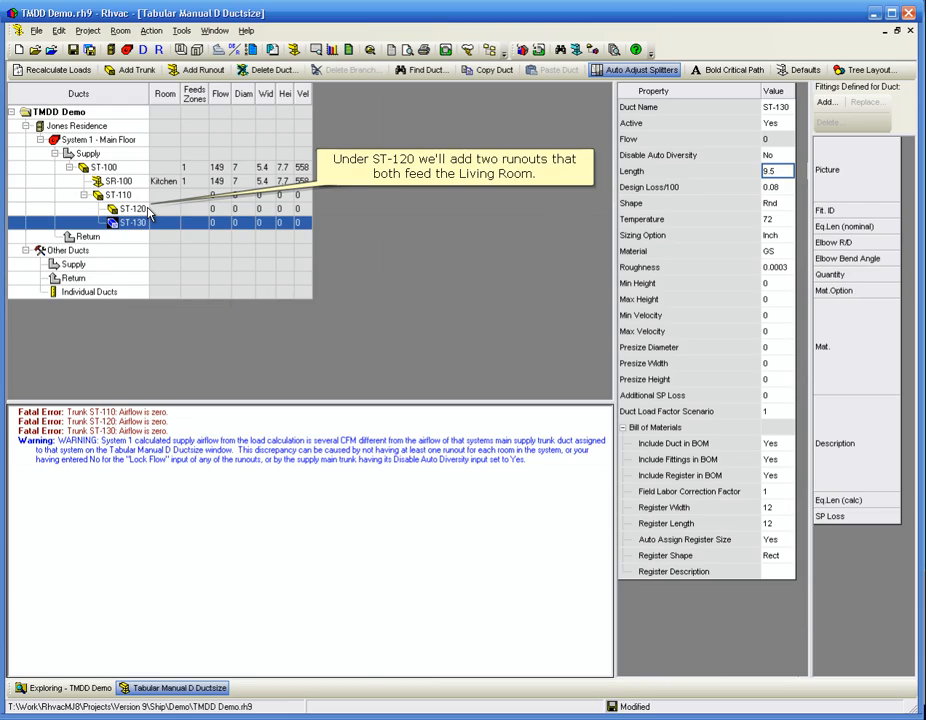
Add runouts SR-110 and SR-120 under ST-120, both assigned to the Living Room.
right_click(132, 210)
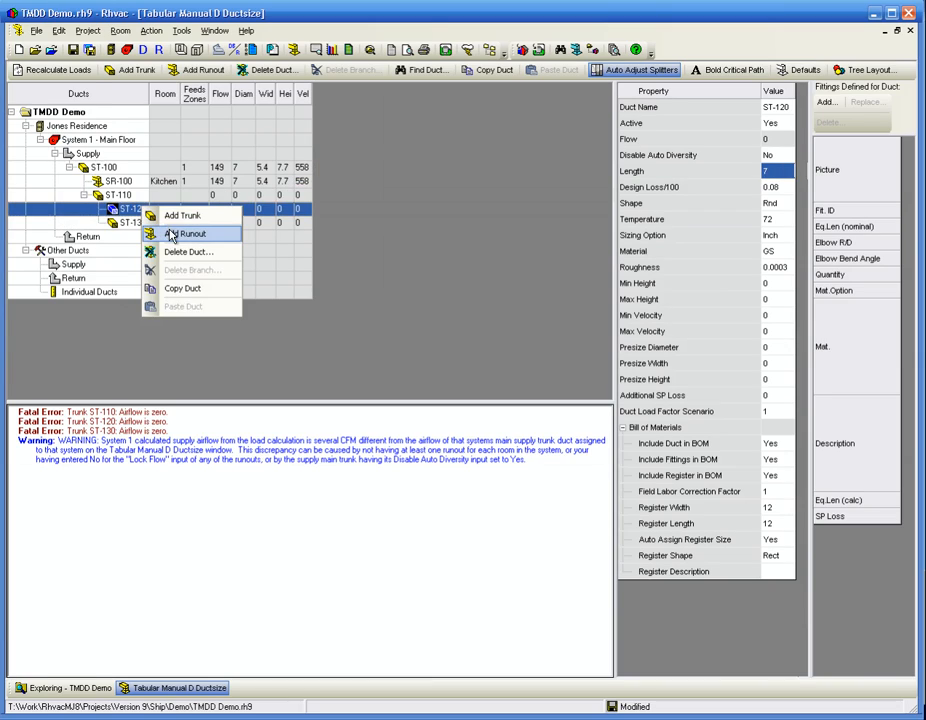
click(192, 232)
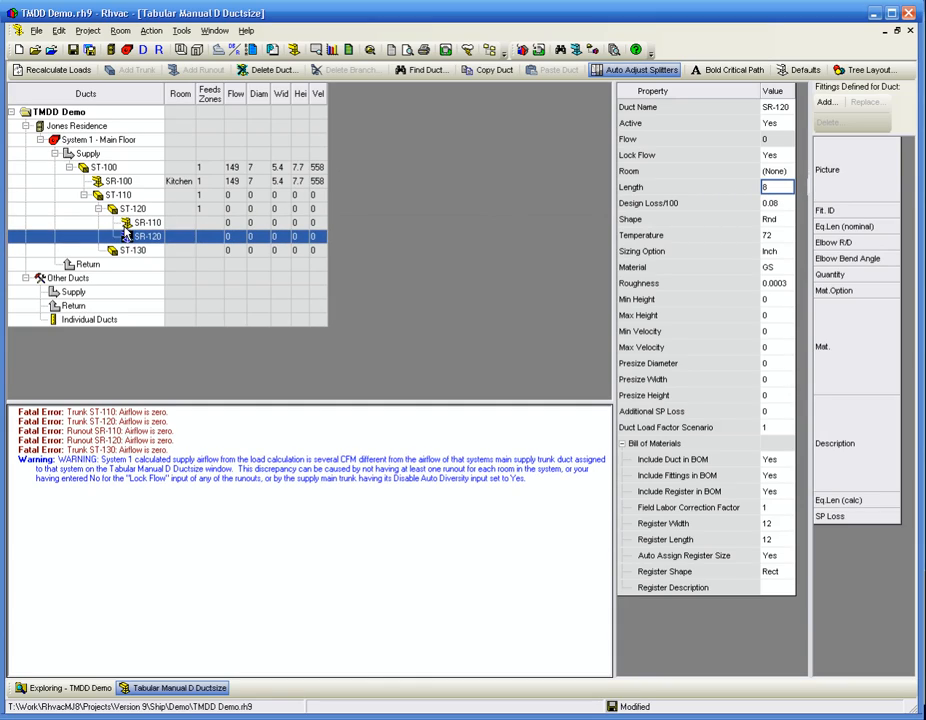
click(798, 172)
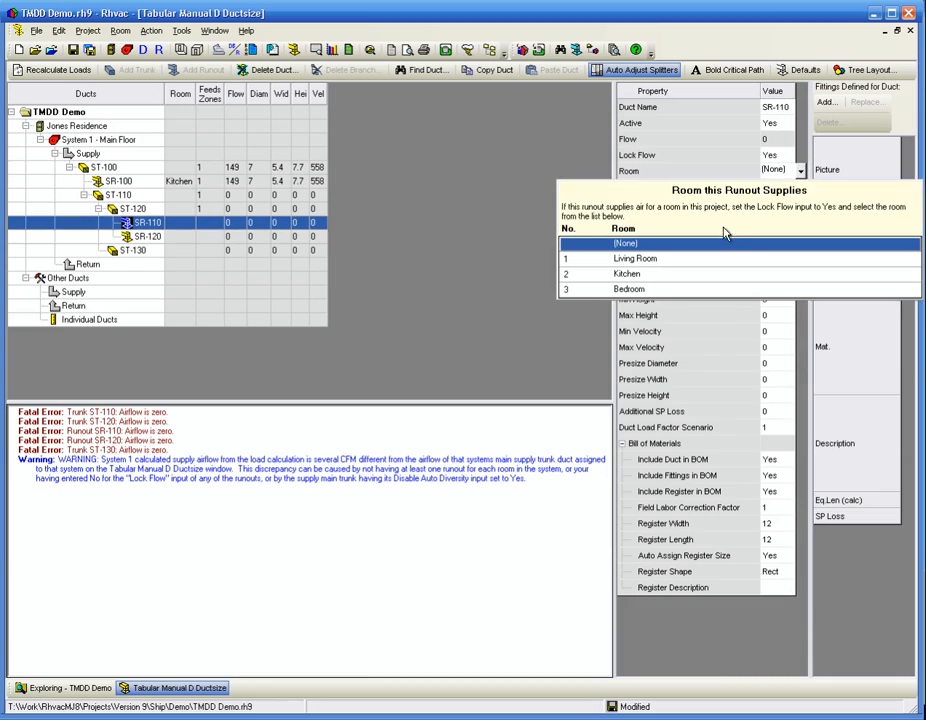
click(636, 258)
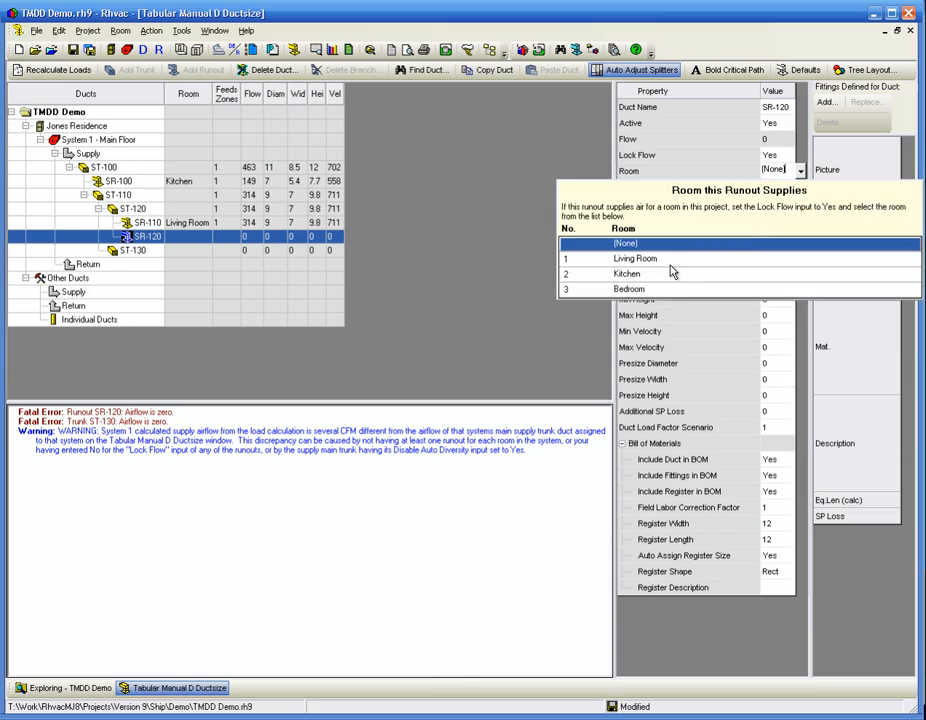
click(636, 258)
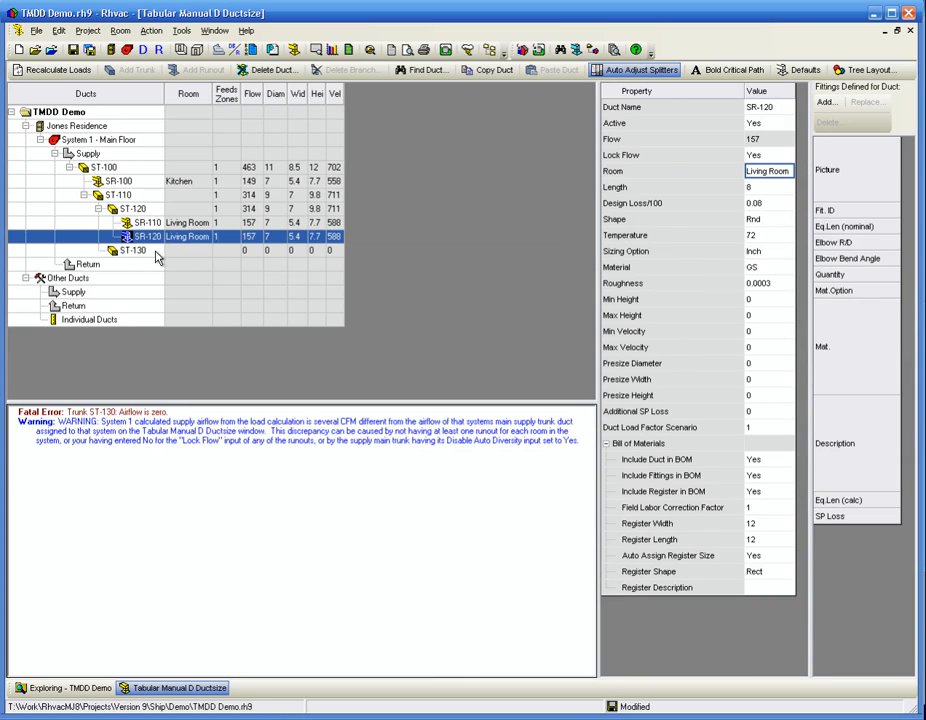
mouse_move(150, 250)
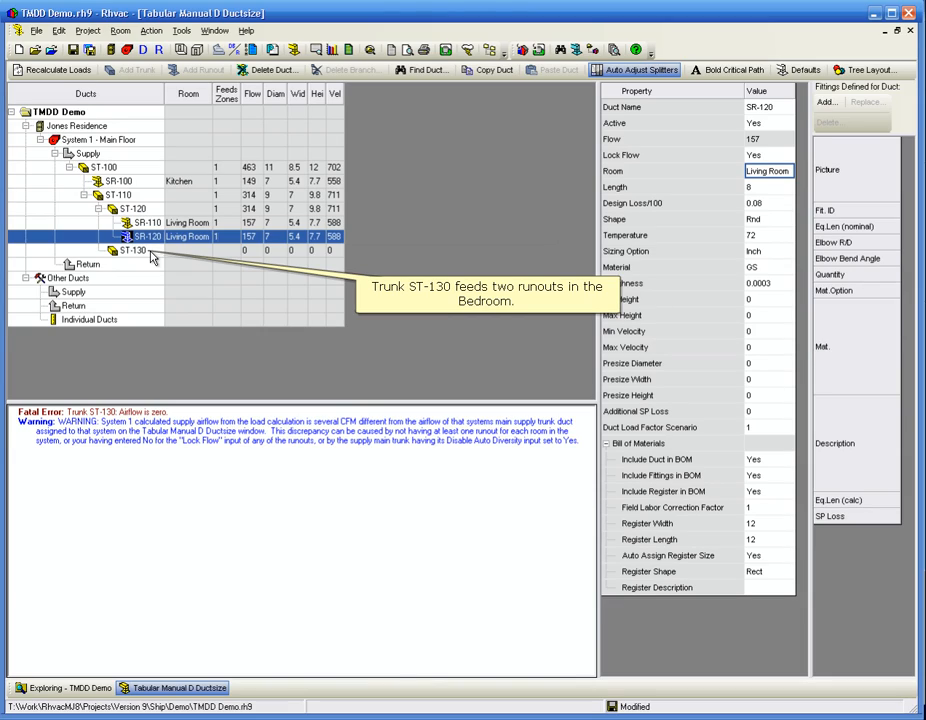
Add runouts SR-130 and SR-140 under ST-130 and assign them to the Bedroom.
right_click(132, 250)
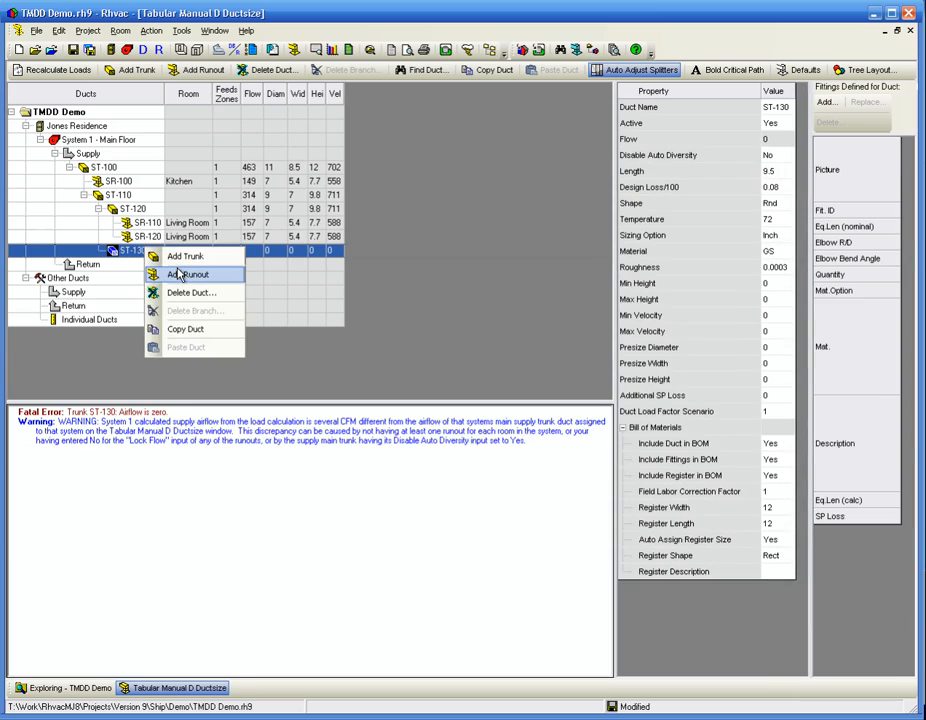
click(188, 274)
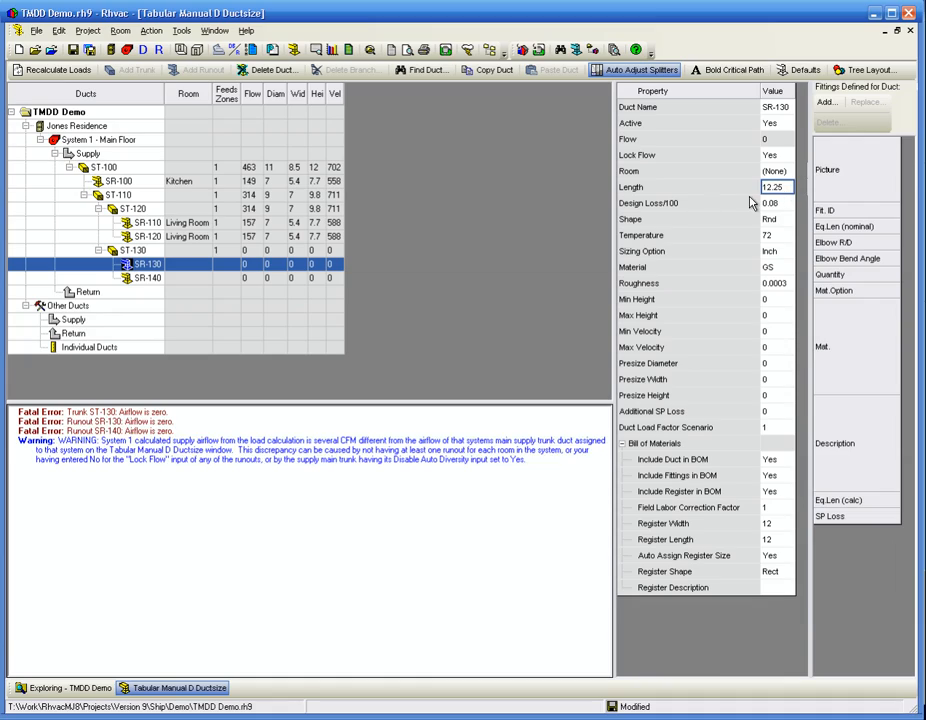
click(148, 276)
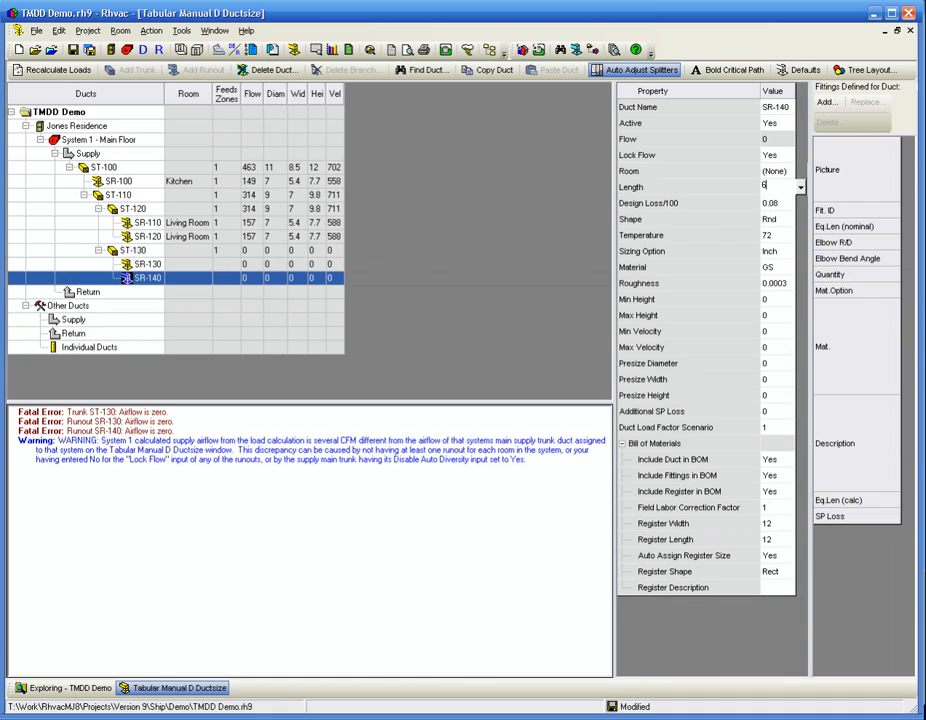
click(150, 264)
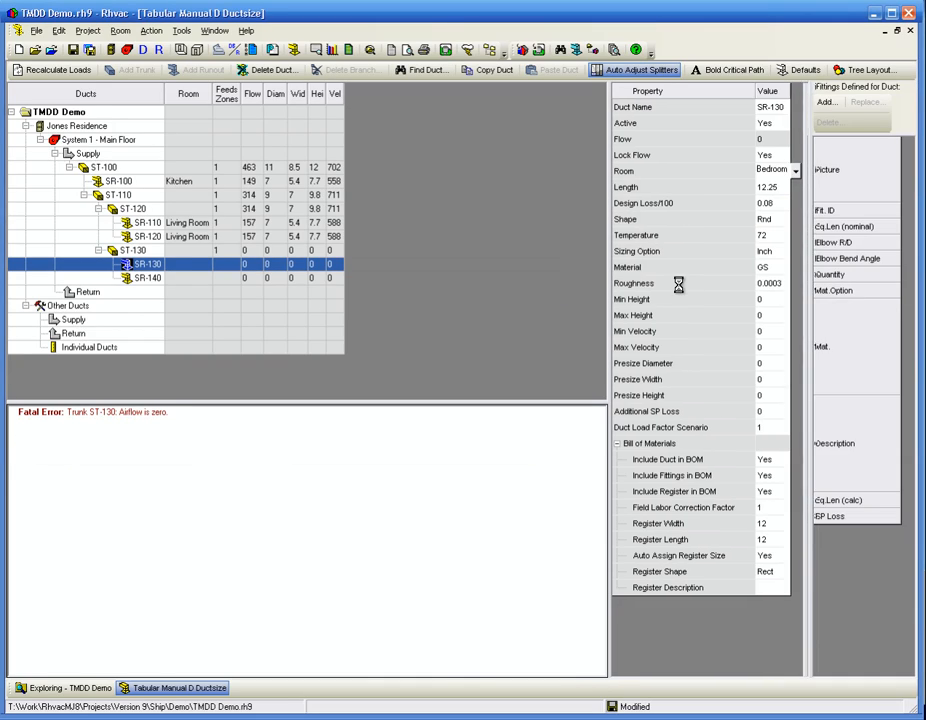
click(796, 170)
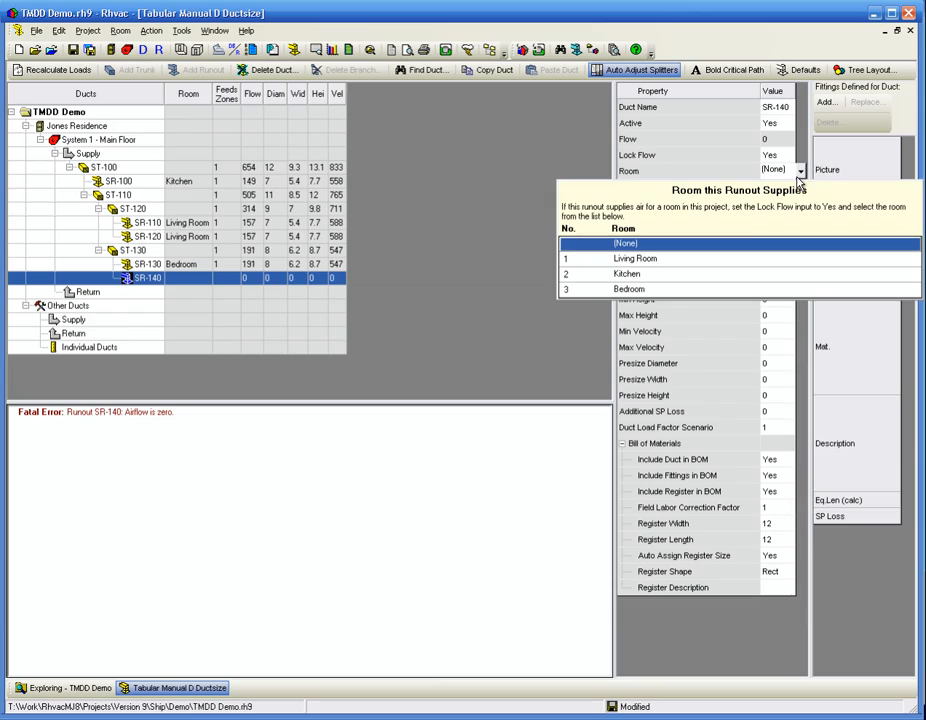
click(628, 288)
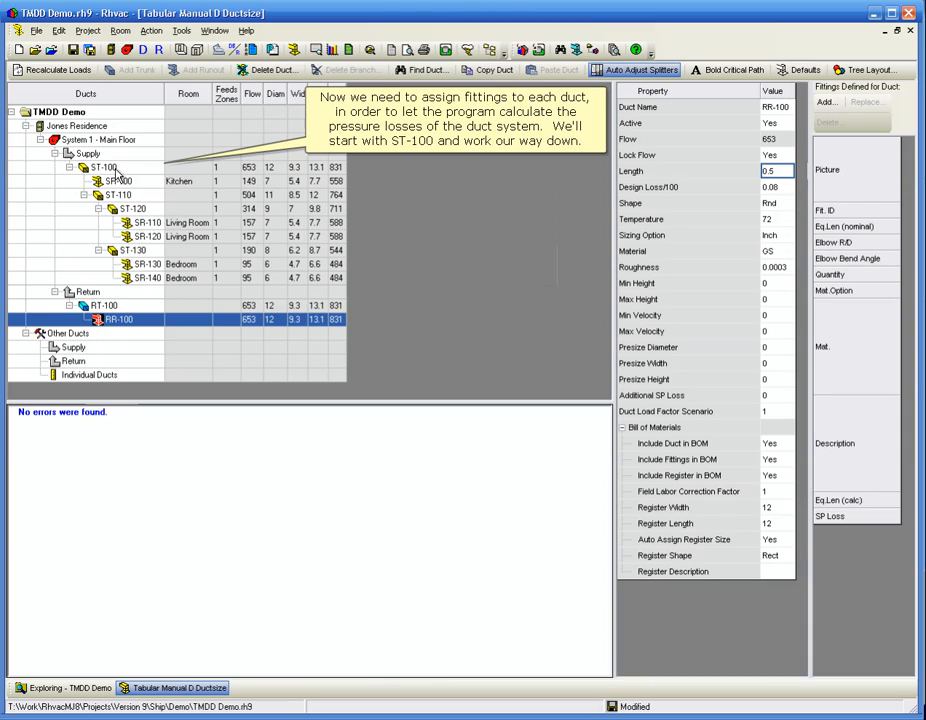
Assign fitting 1-C, rectangular abrupt takeoff at 90 degrees, to trunk ST-100.
click(104, 168)
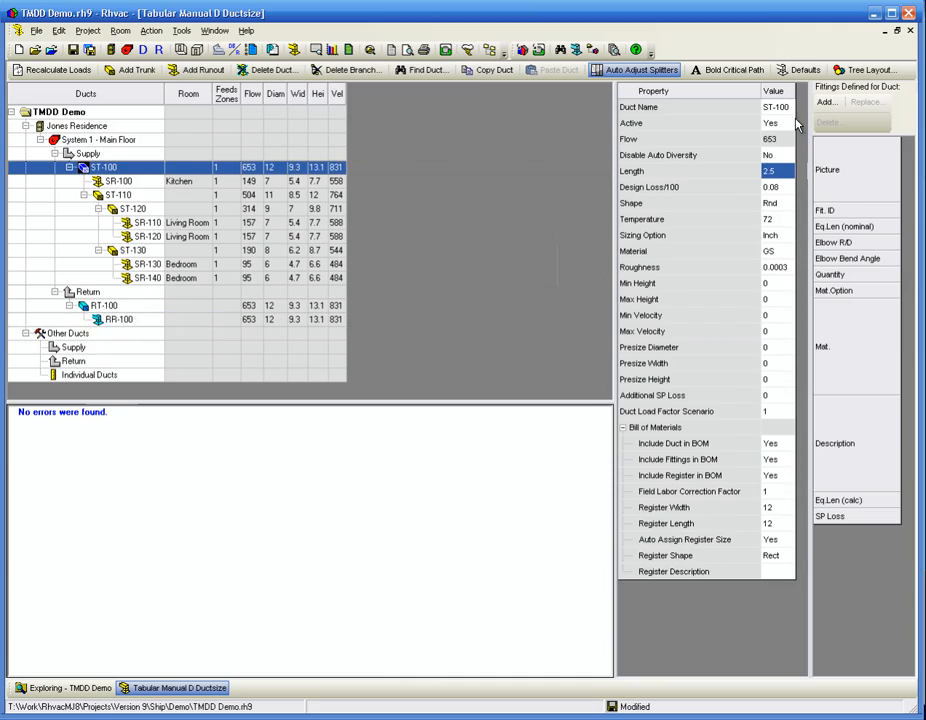
mouse_move(828, 100)
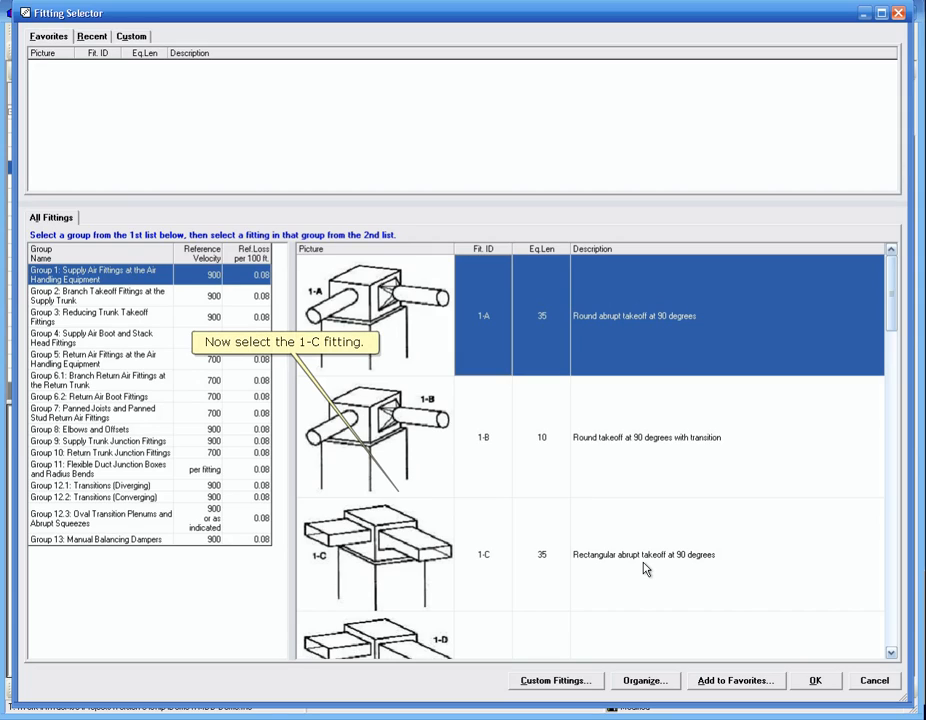
click(644, 554)
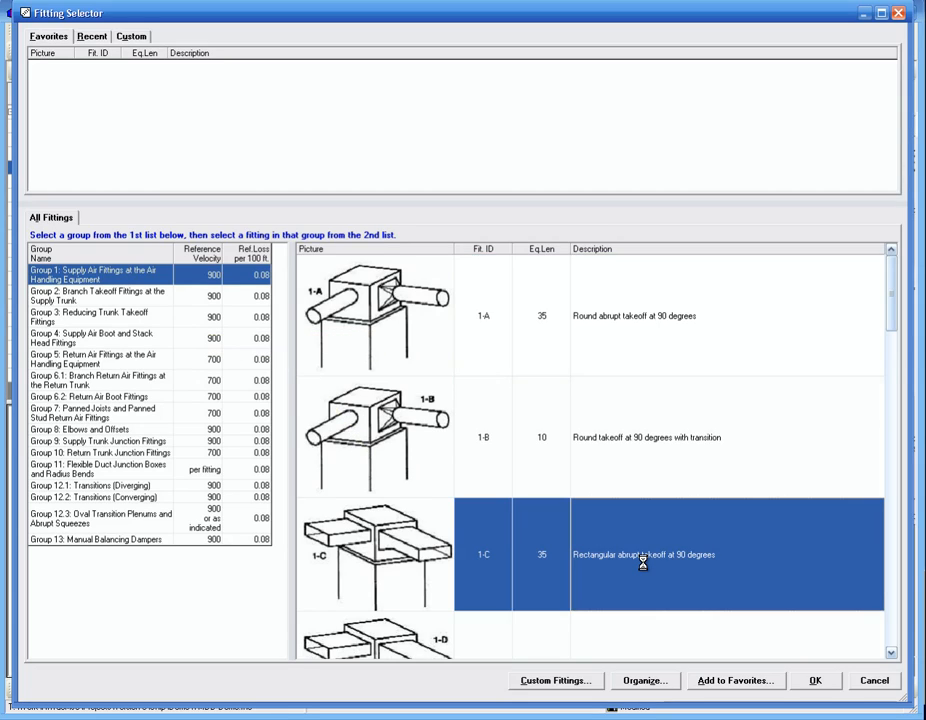
click(814, 680)
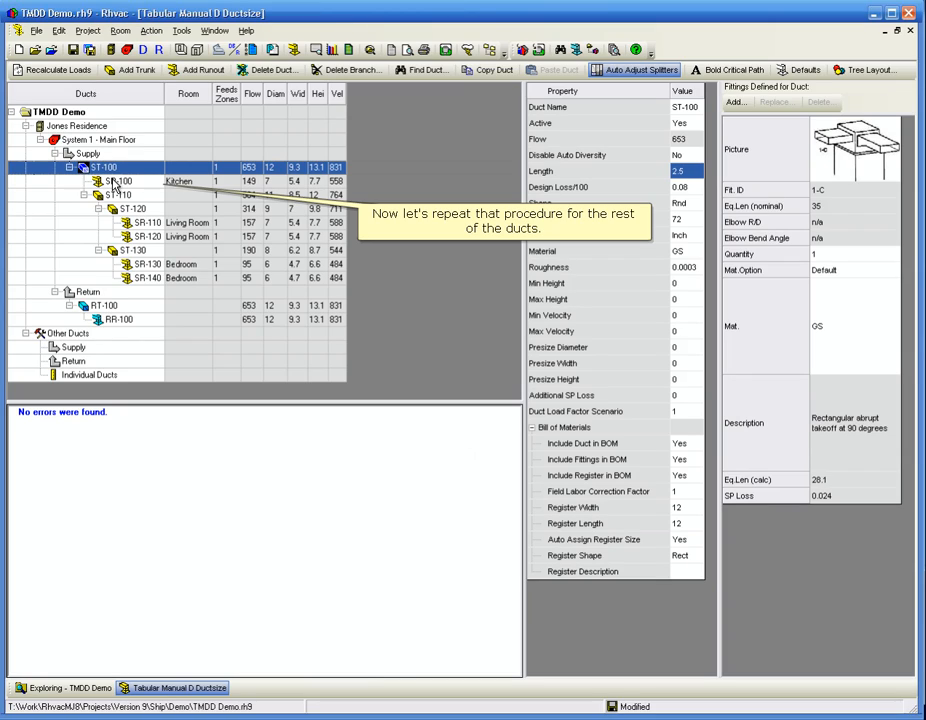
Give the supply runouts Group 9 takeoffs 9A-1/9A-2 and Group 11 flex duct fitting 11-B.
click(116, 180)
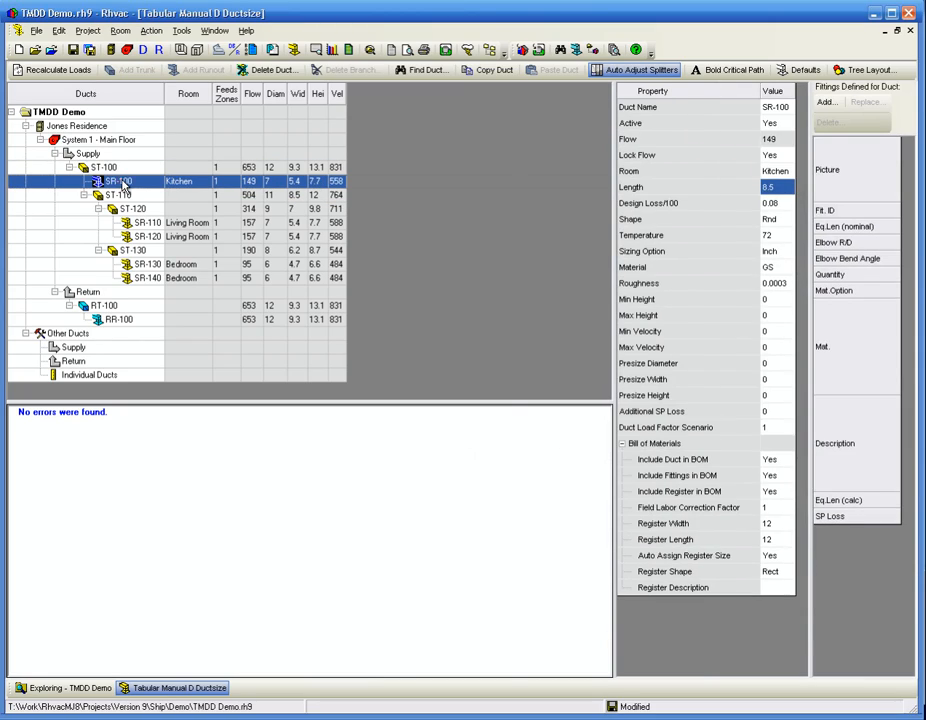
click(826, 100)
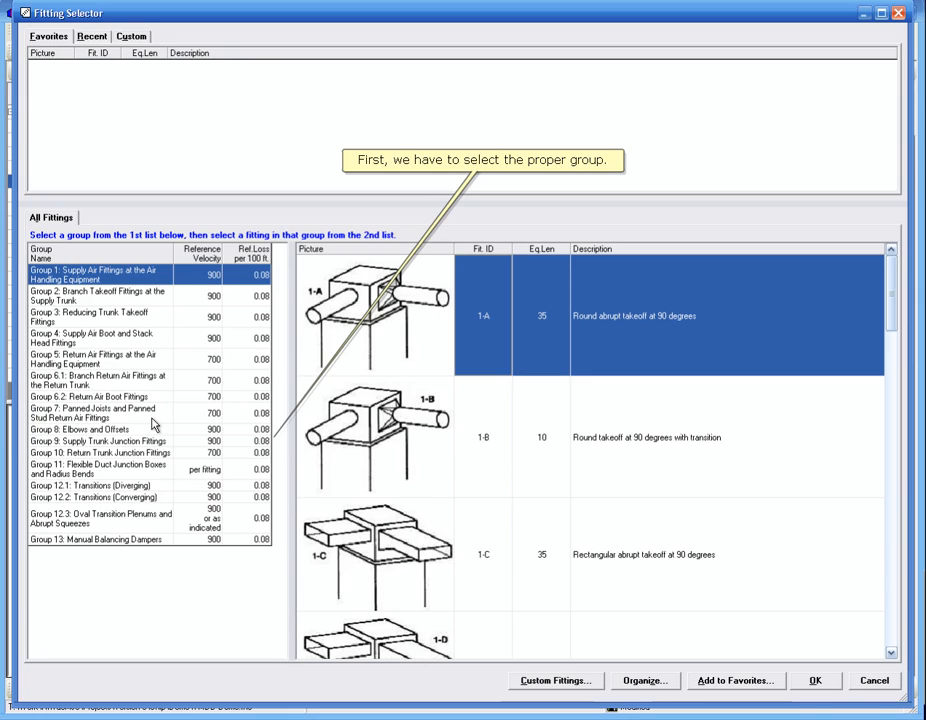
click(100, 442)
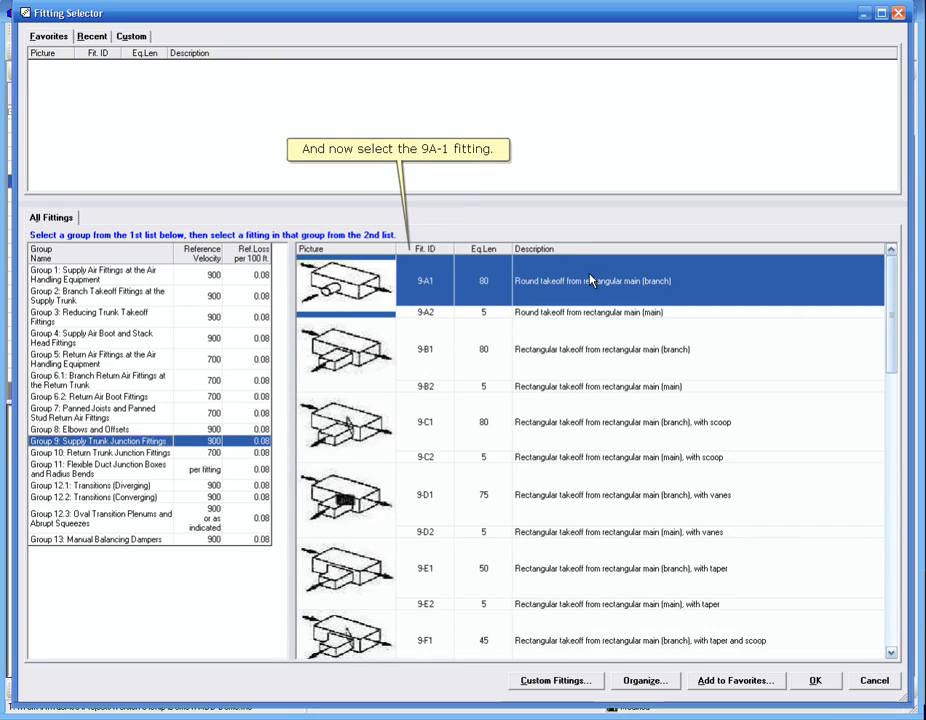
click(814, 680)
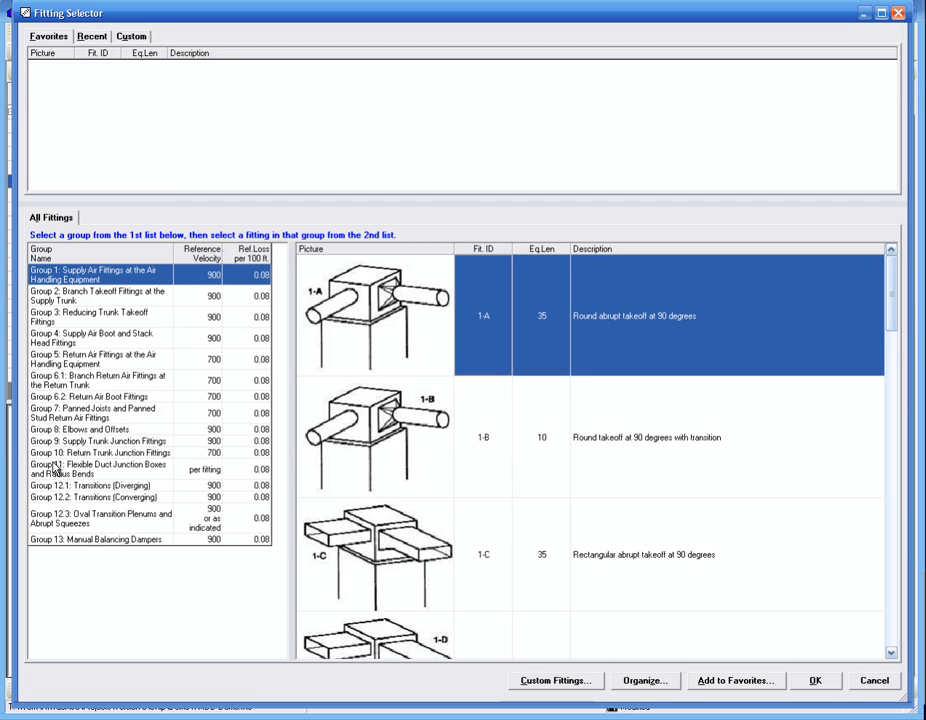
click(814, 680)
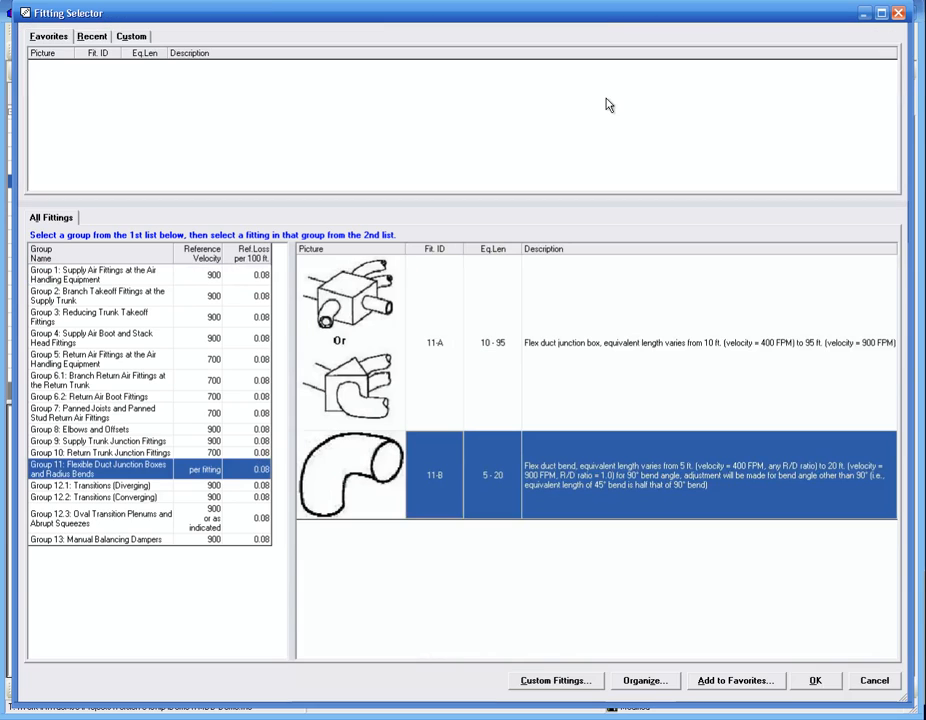
click(96, 338)
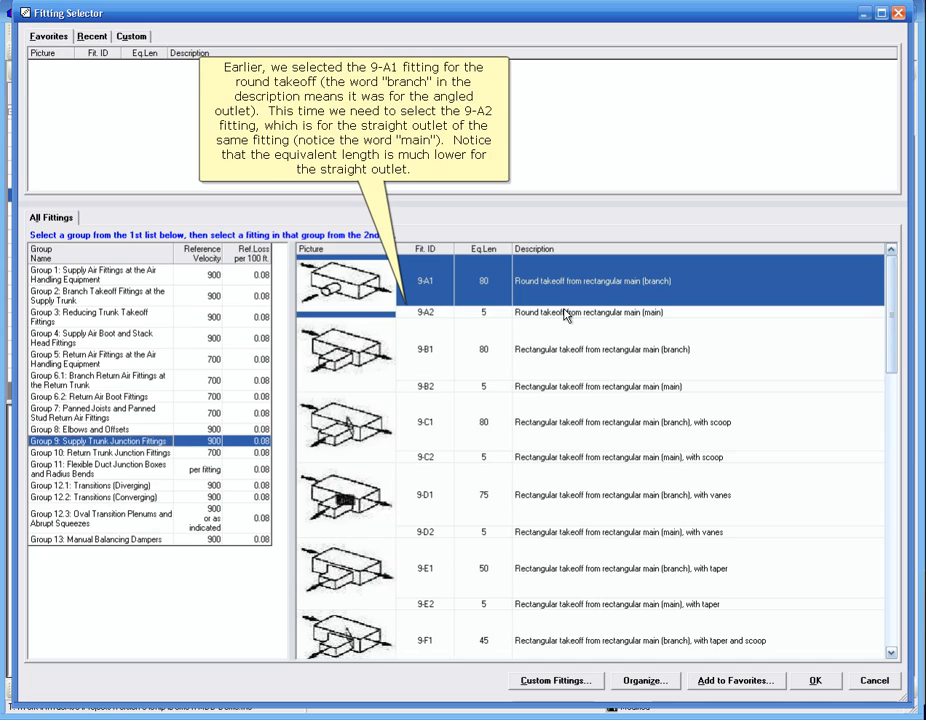
click(590, 312)
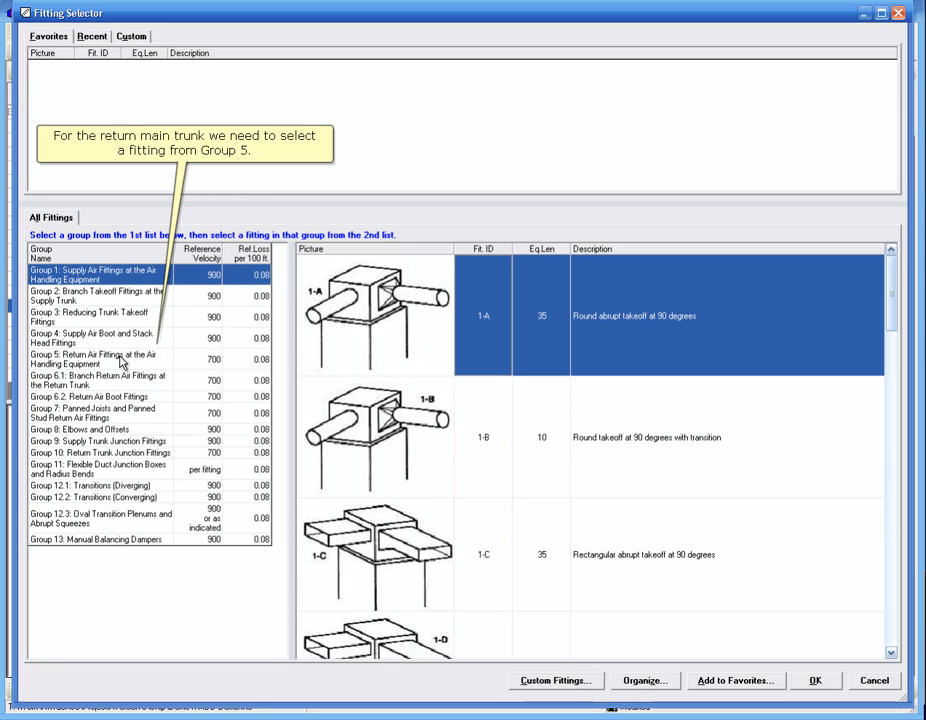
Give the return trunk a Group 5 fitting and runout RR-100 a Group 6.2 return air boot.
click(92, 360)
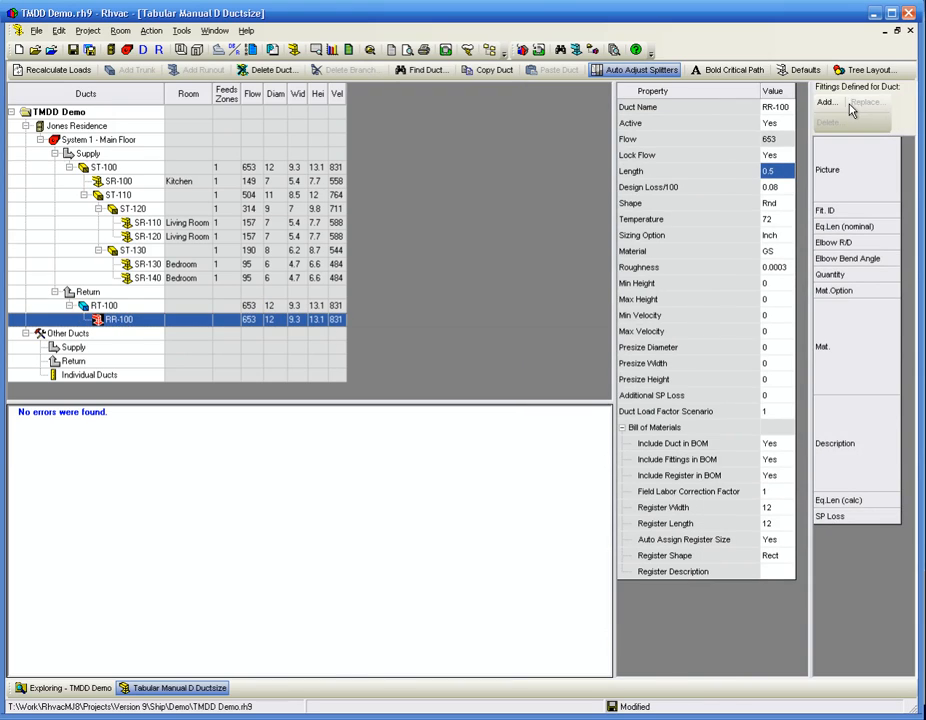
click(826, 102)
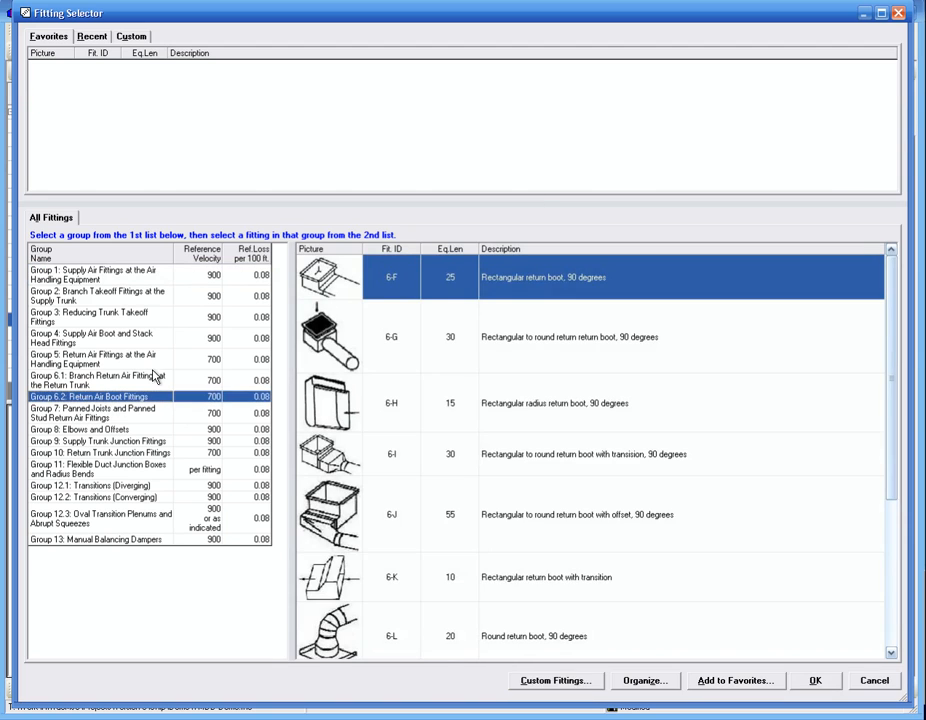
click(814, 680)
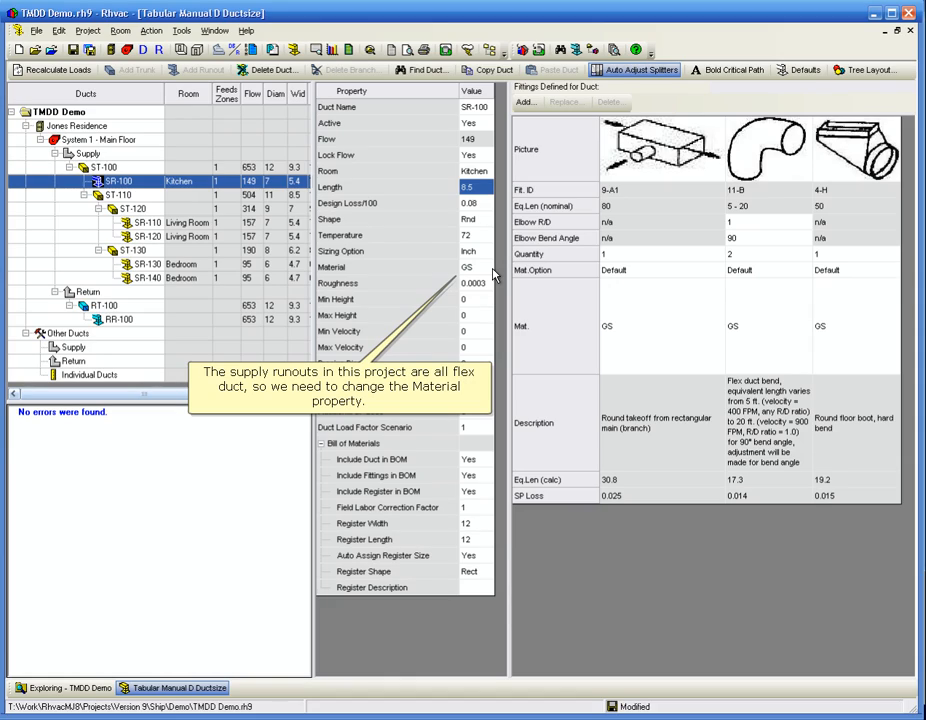
Change SR-100's material to FD Flexible Duct with roughness 0.01.
click(470, 268)
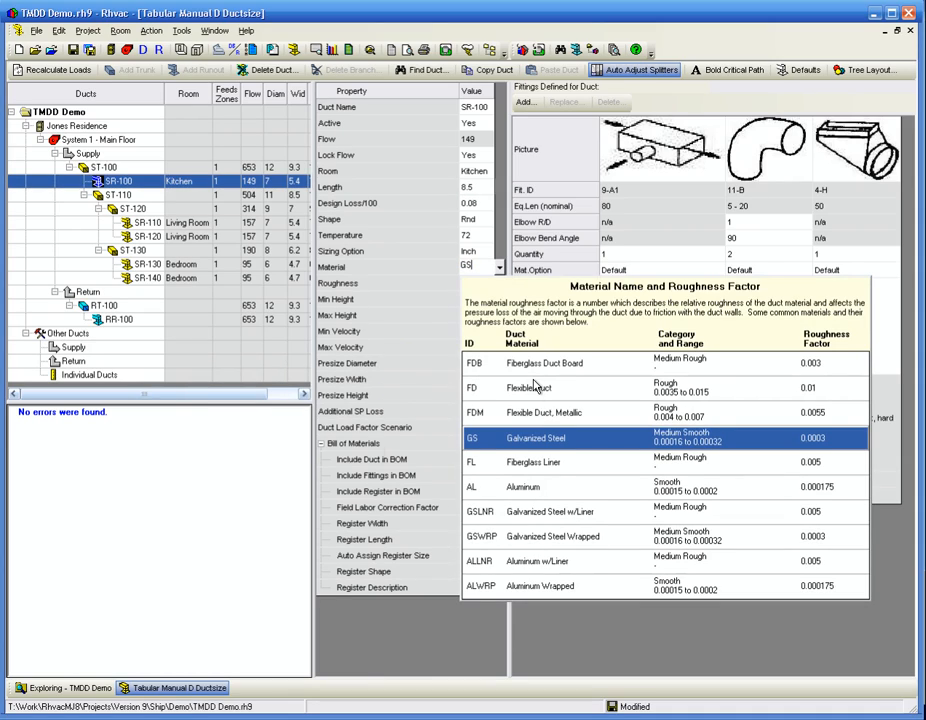
mouse_move(536, 390)
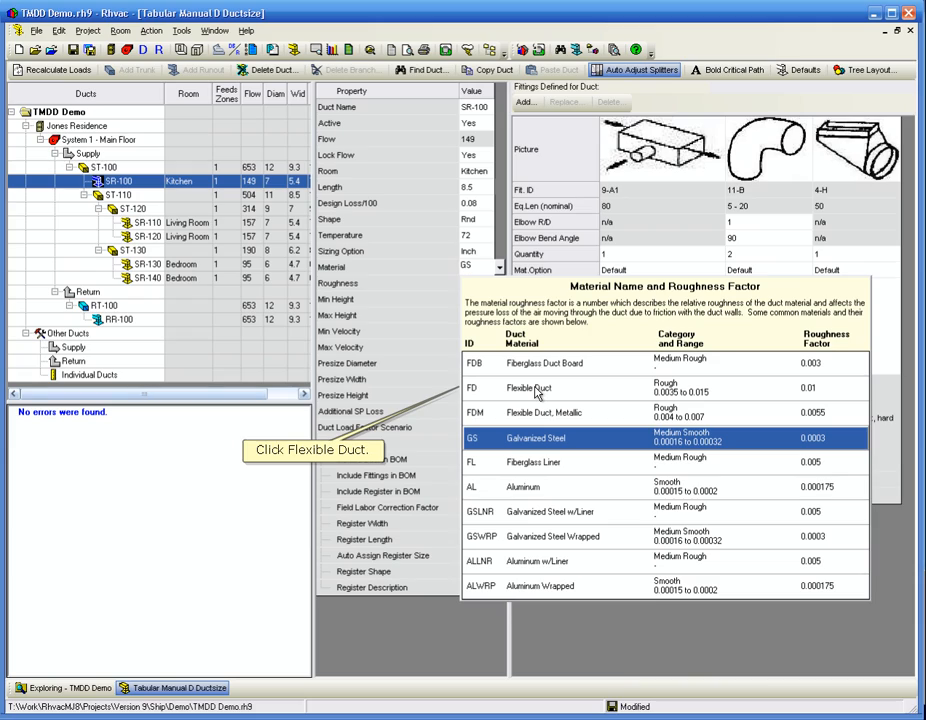
click(528, 388)
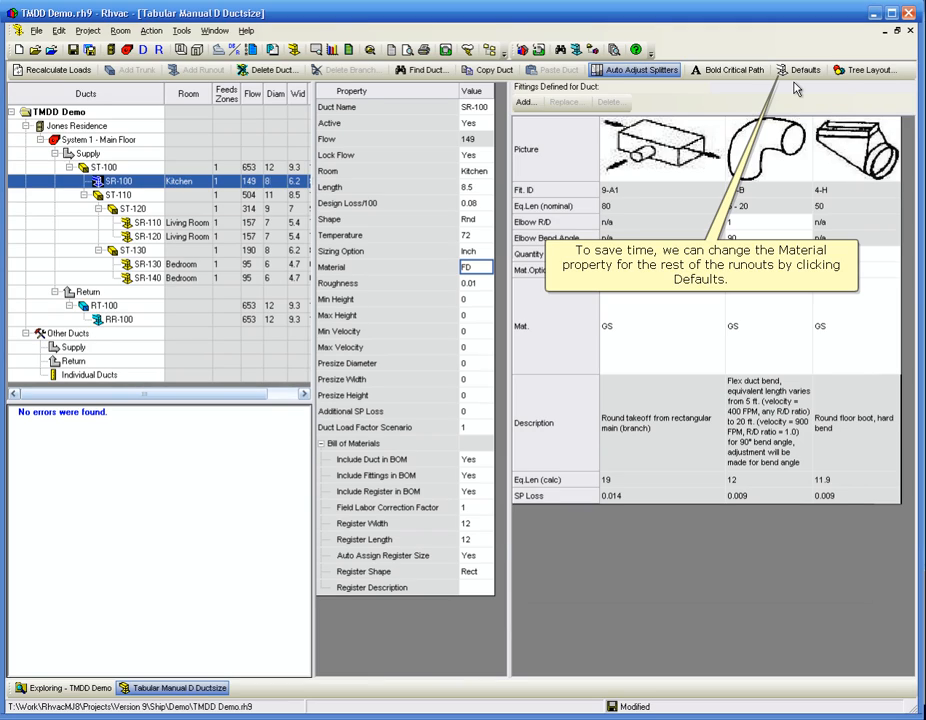
click(804, 70)
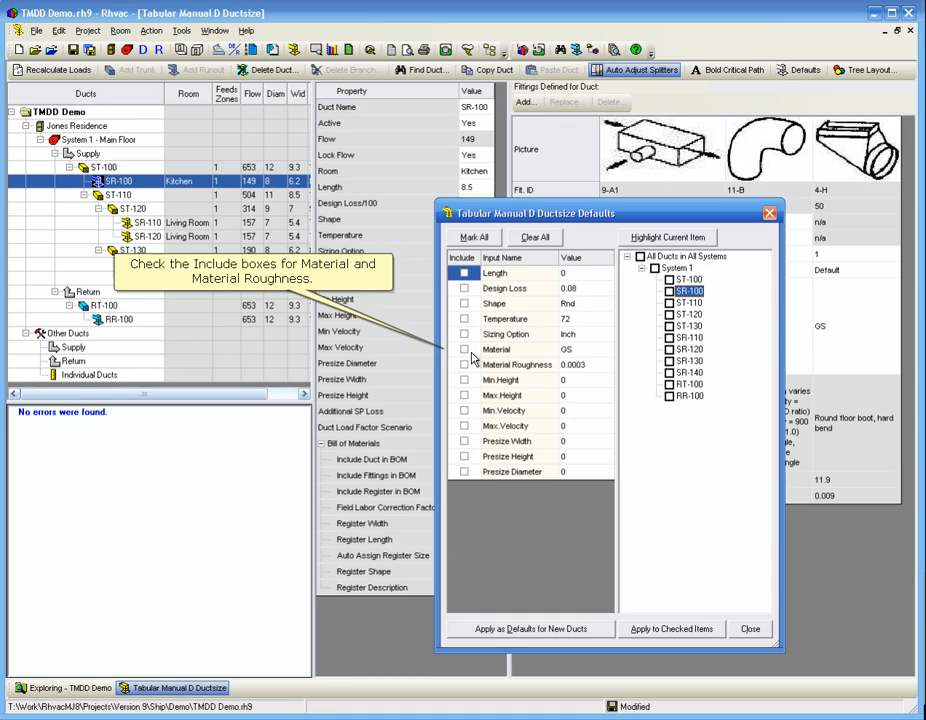
Include flex material and 0.01 roughness in the defaults and apply them to the checked runouts.
click(464, 348)
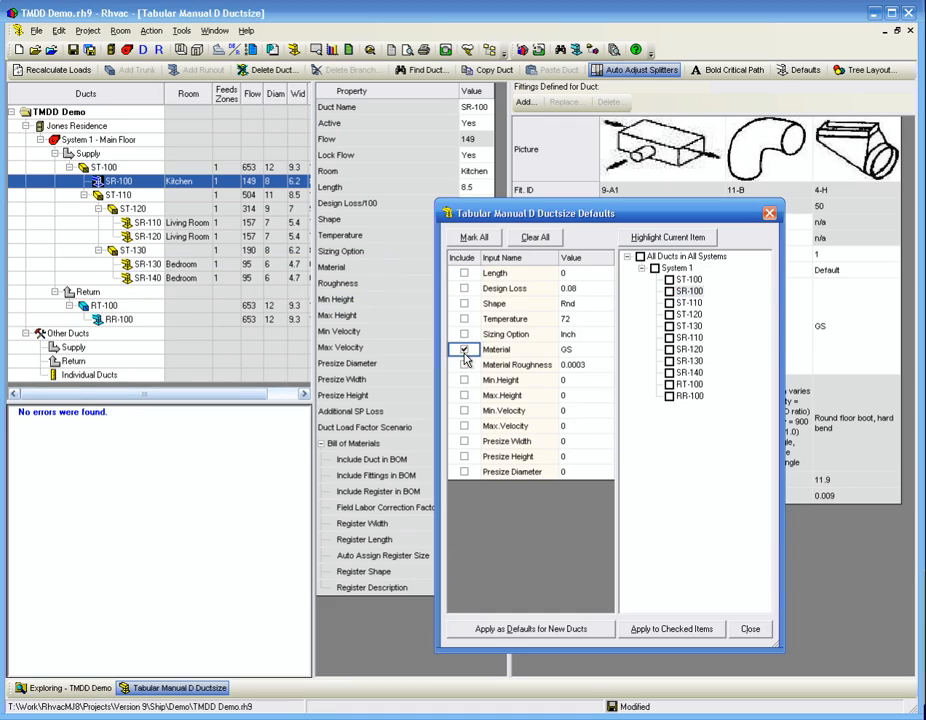
click(464, 364)
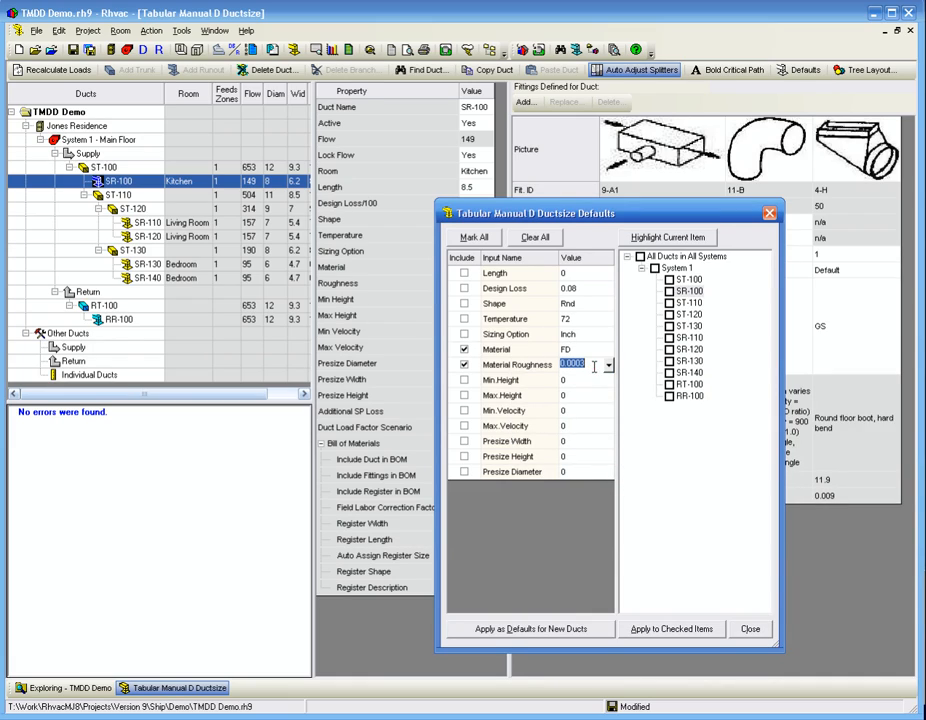
text(0.01)
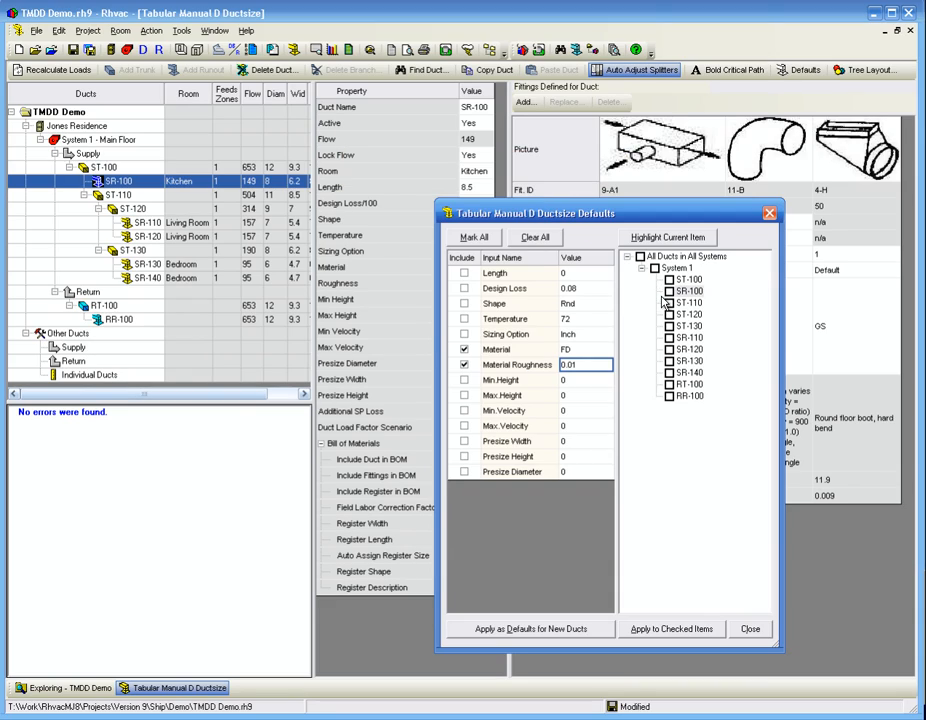
click(670, 292)
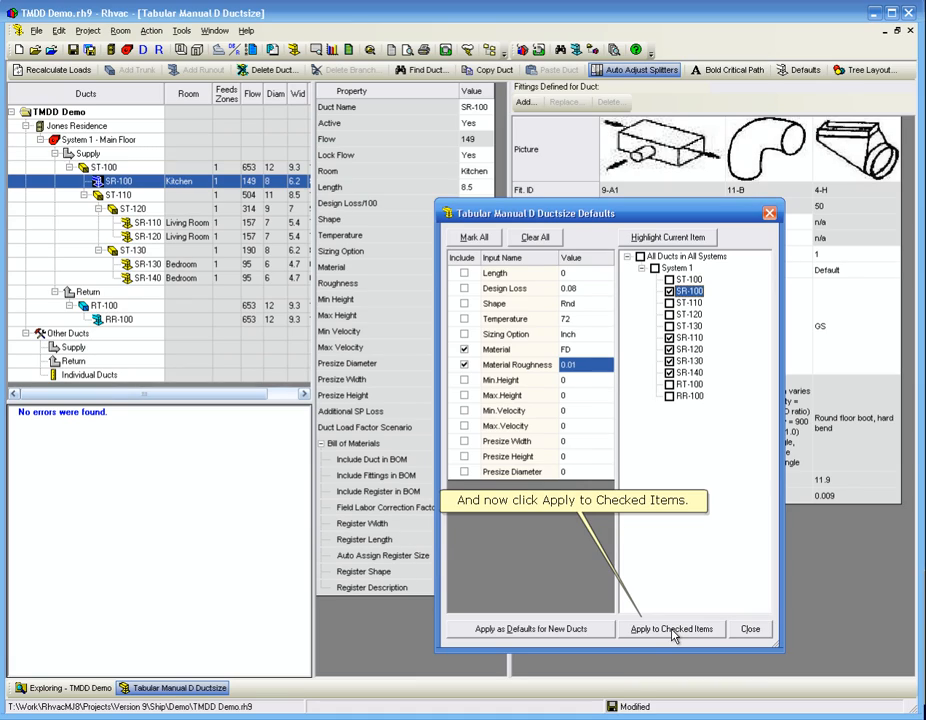
click(672, 628)
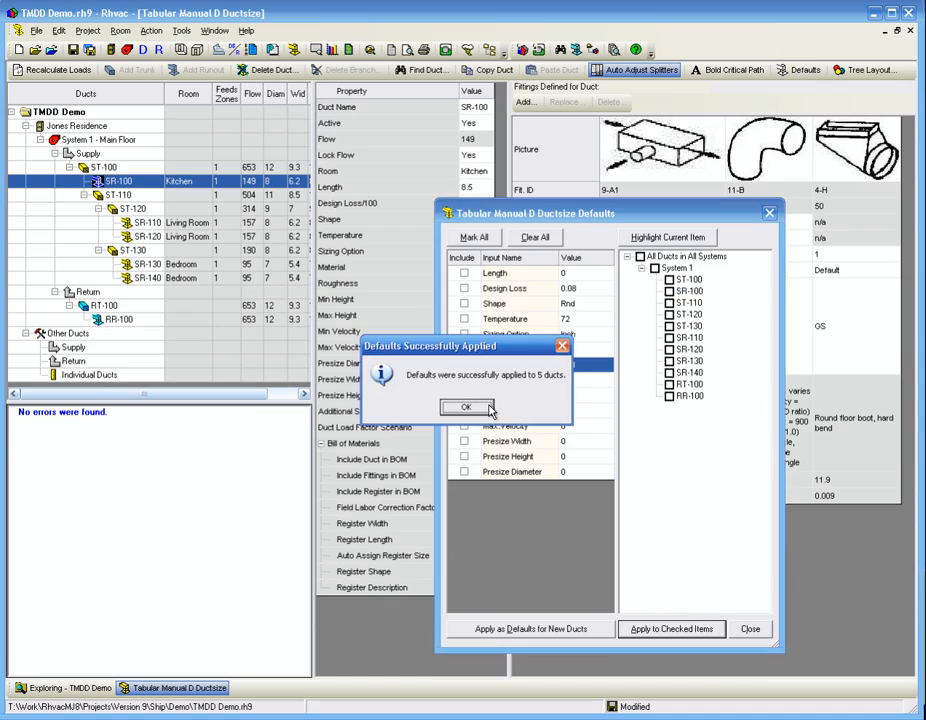
click(466, 408)
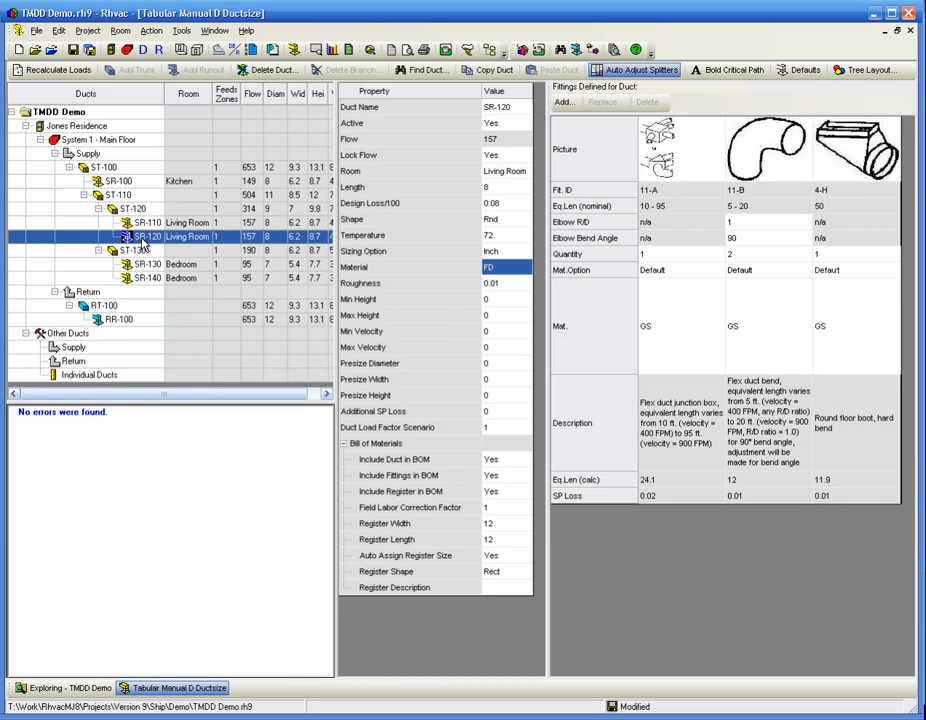
click(144, 278)
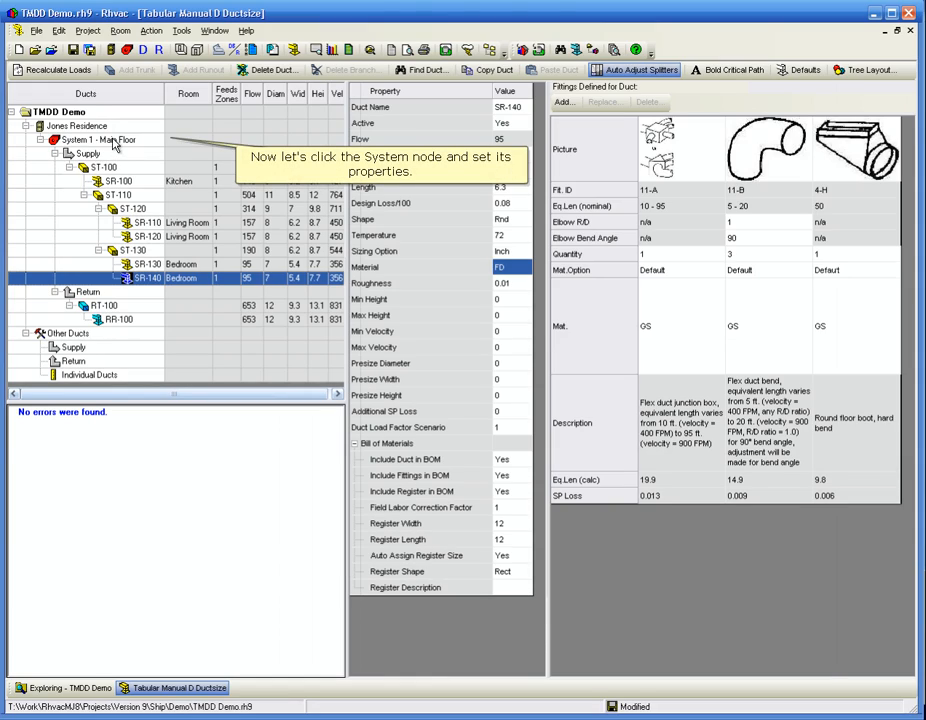
Enter 0.18 coil and 0.03 outlet/grille pressure losses, then set fan external SP to 0.5.
click(100, 140)
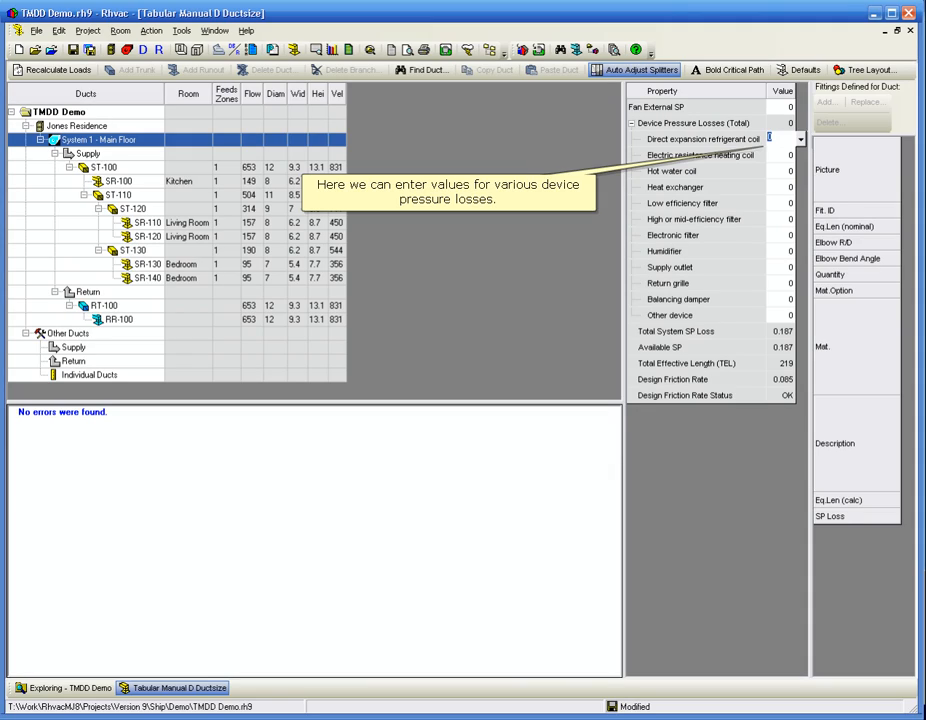
text(0.18)
click(780, 282)
text(.03)
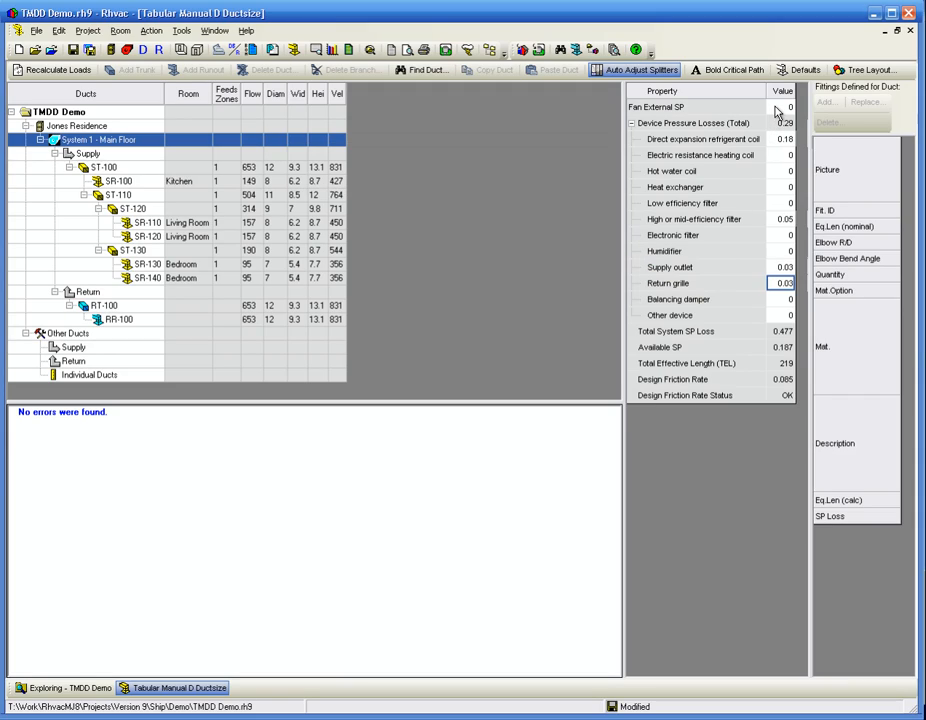
click(784, 108)
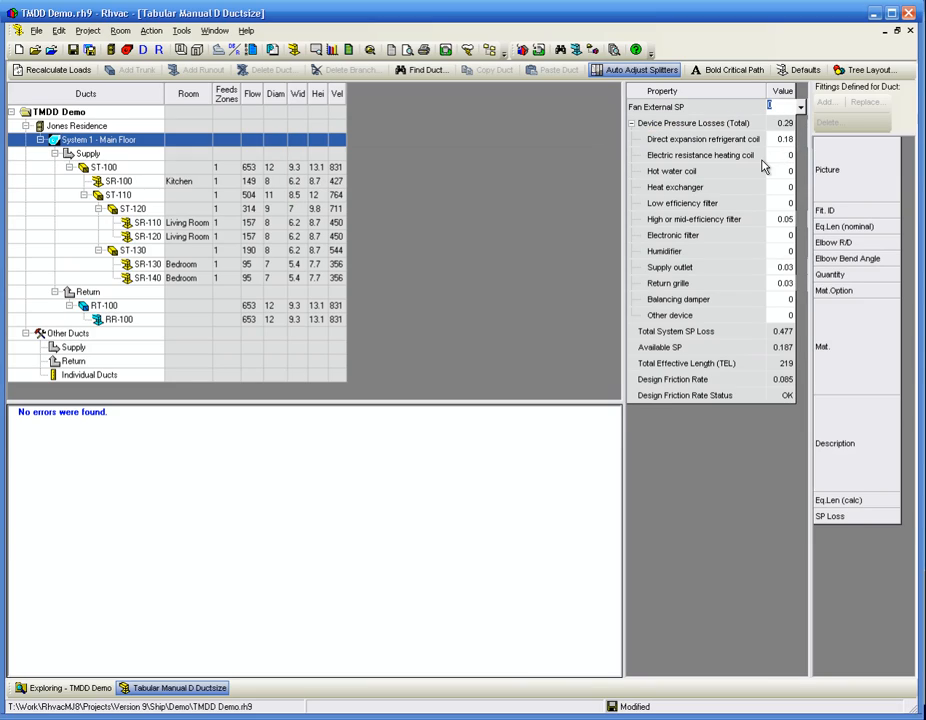
text(0.5)
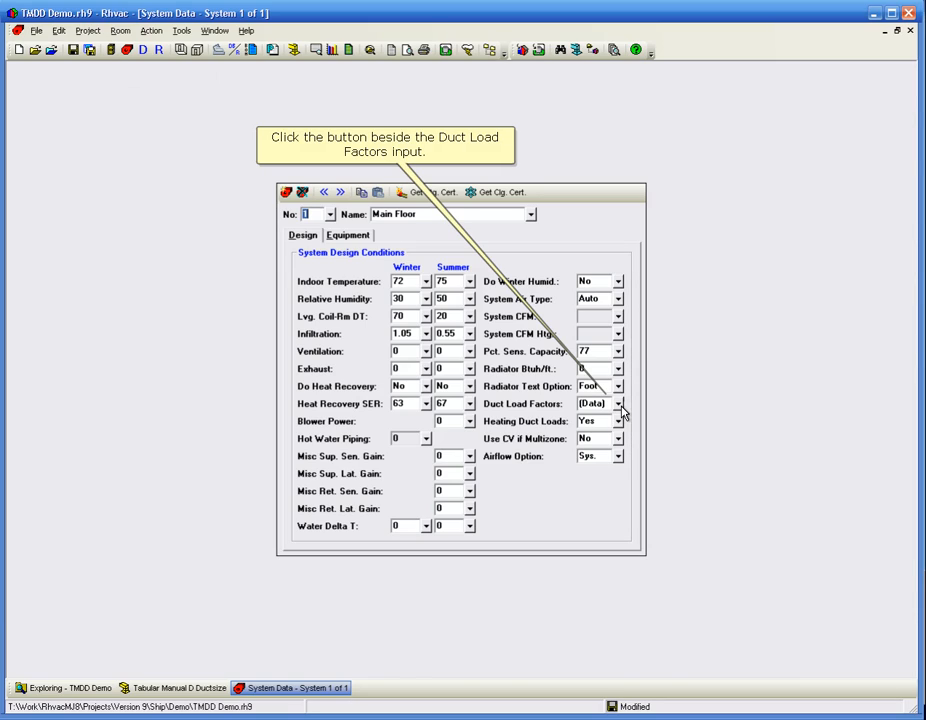
Set the duct load factors to update supply and return surface areas from TMDD.
click(620, 404)
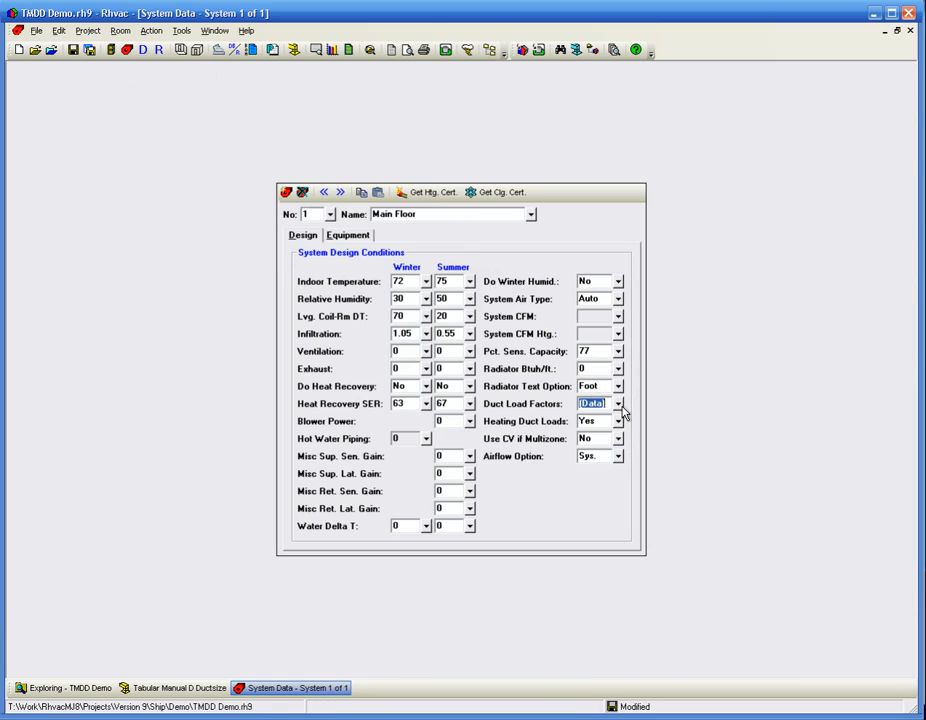
click(620, 404)
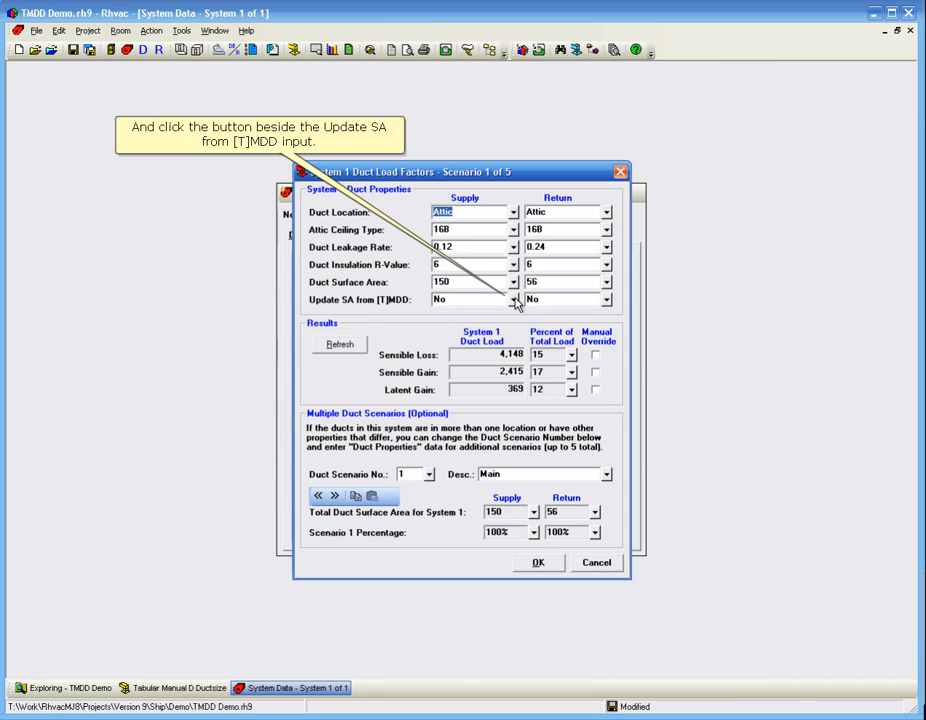
click(512, 300)
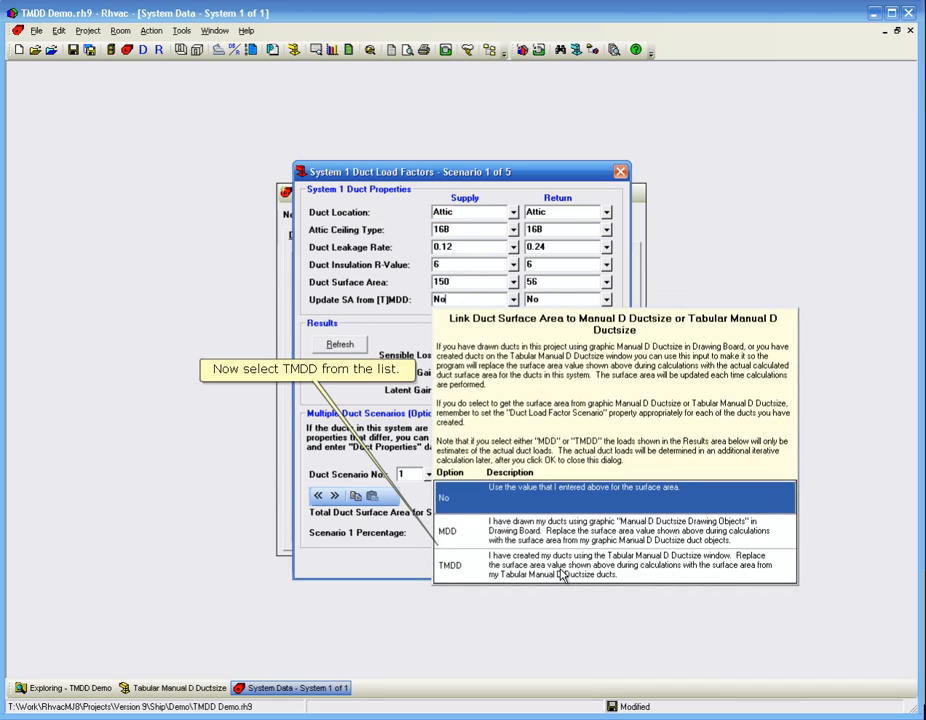
click(614, 564)
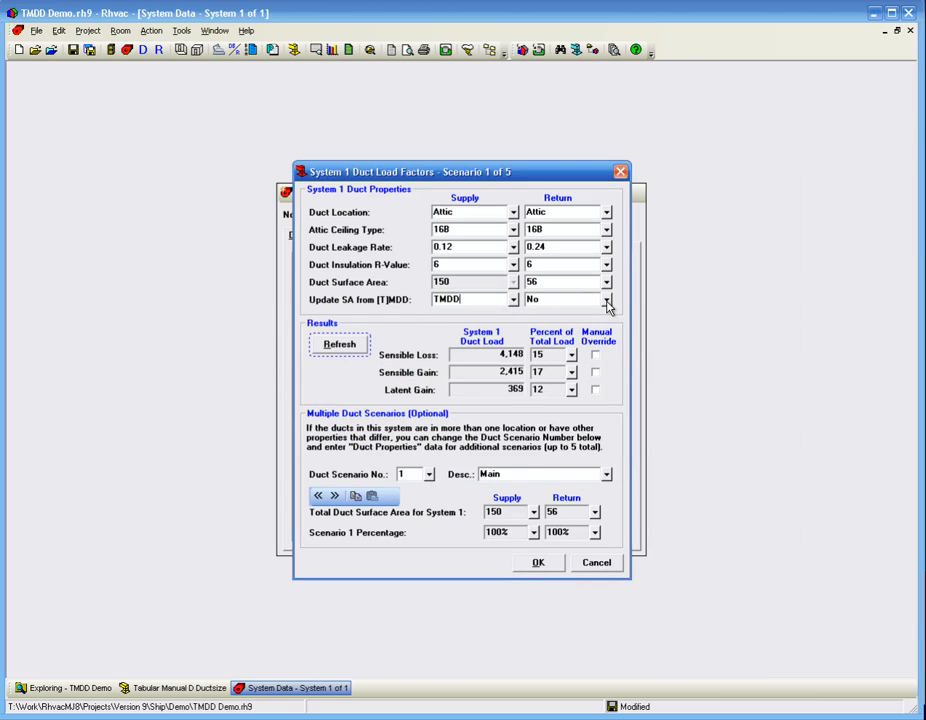
click(608, 300)
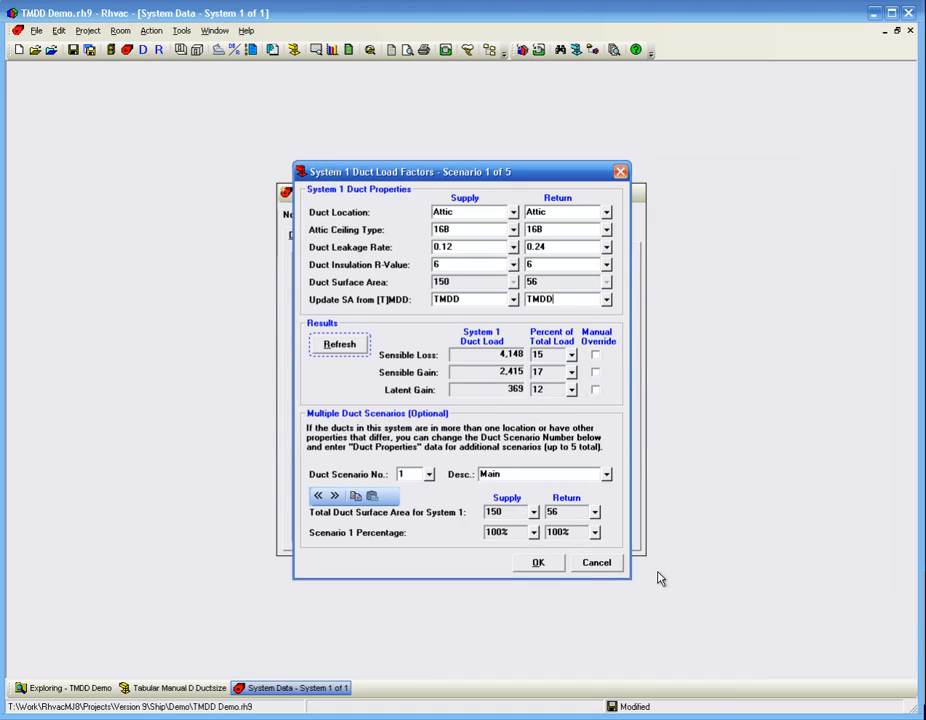
click(538, 562)
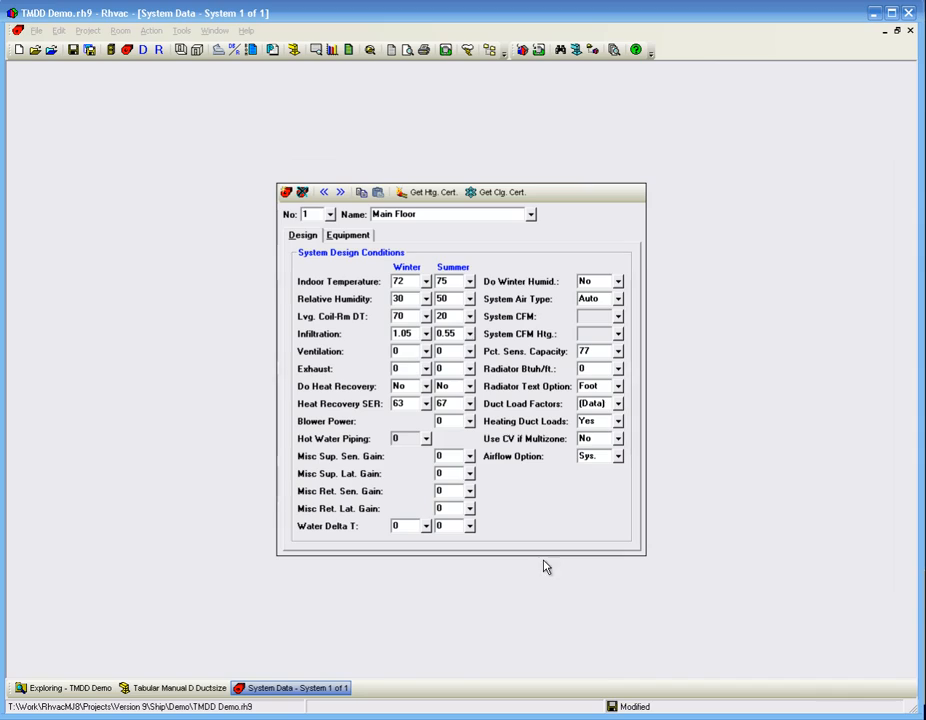
mouse_move(390, 52)
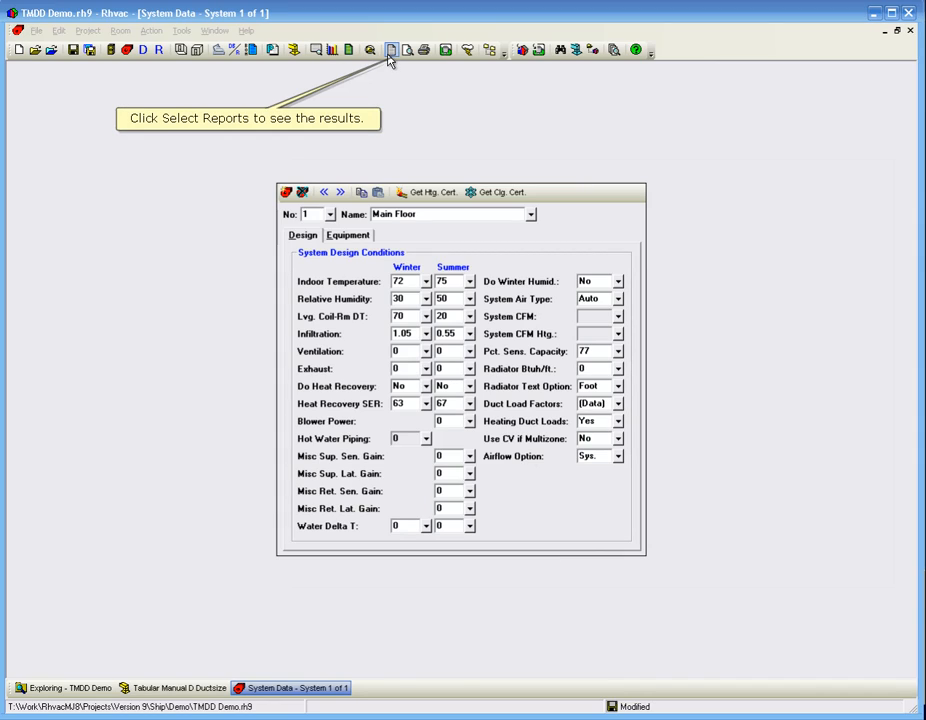
Select the Tabular Manual D Ductsize reports and the pressure changes graph and preview them.
click(390, 50)
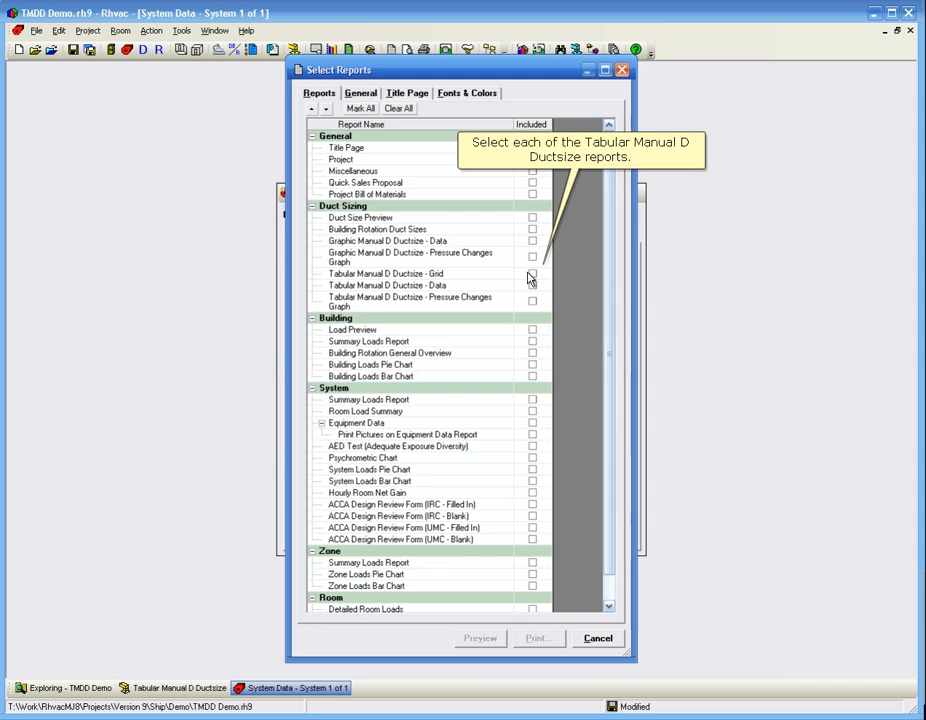
click(532, 304)
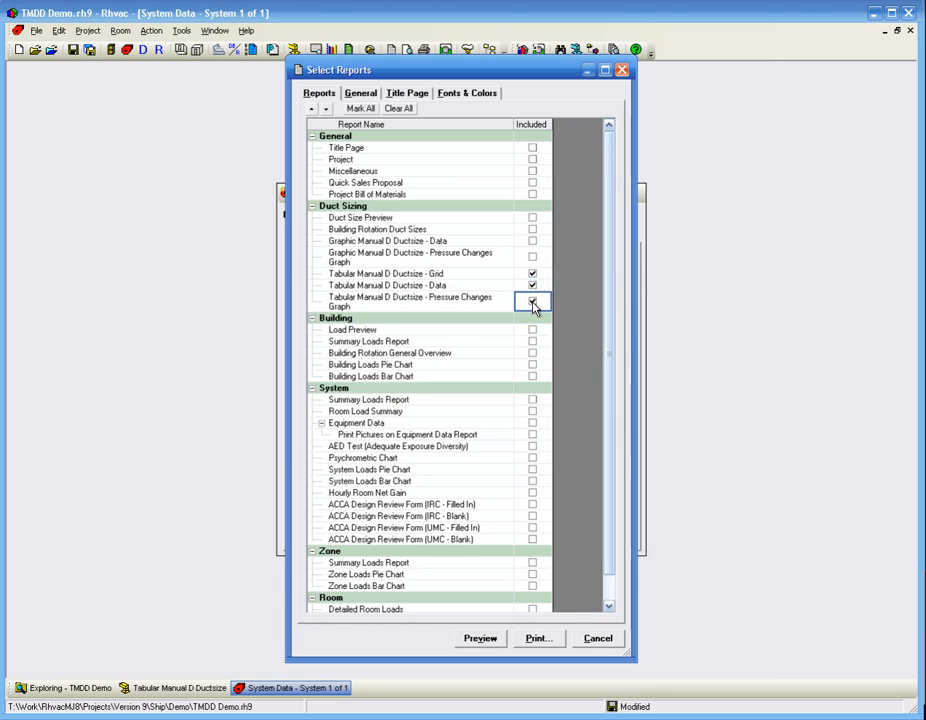
click(532, 300)
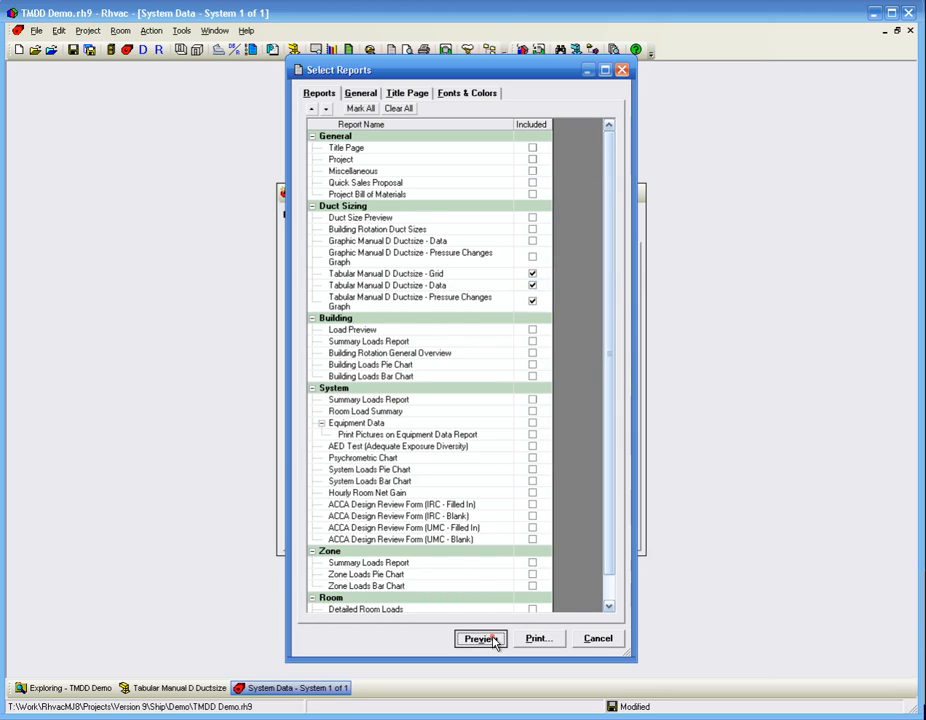
click(480, 638)
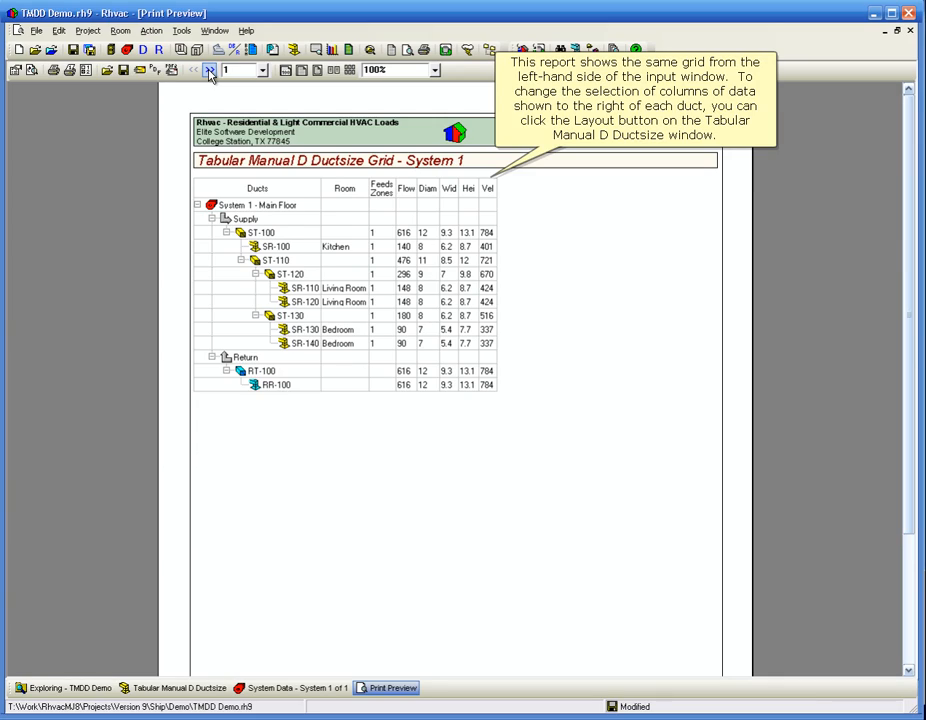
Advance through the supply data and summary pages to the return duct data and summary.
click(210, 70)
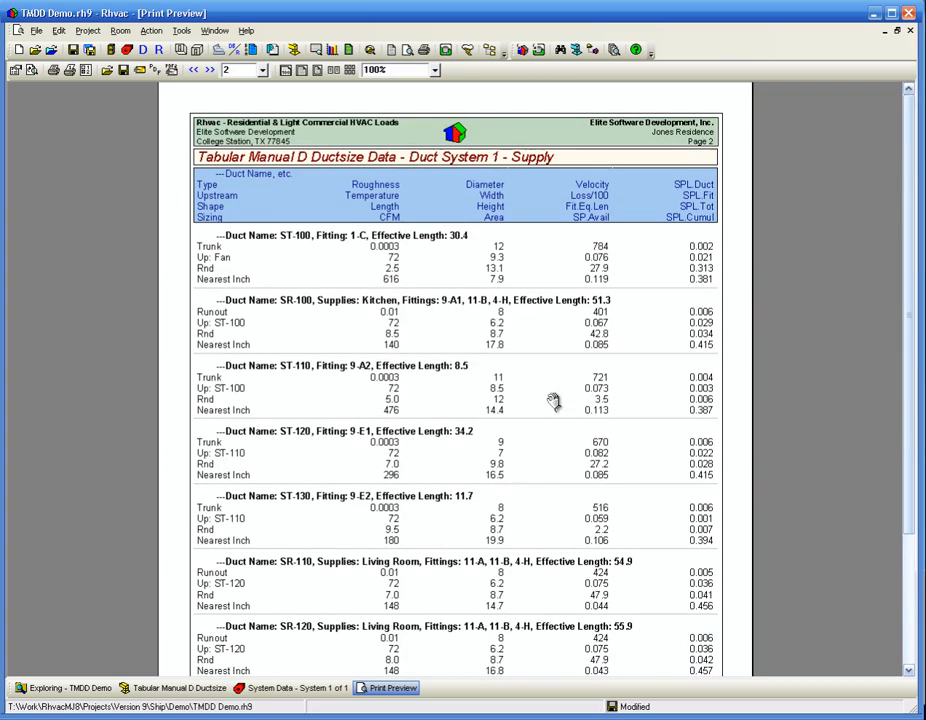
click(208, 70)
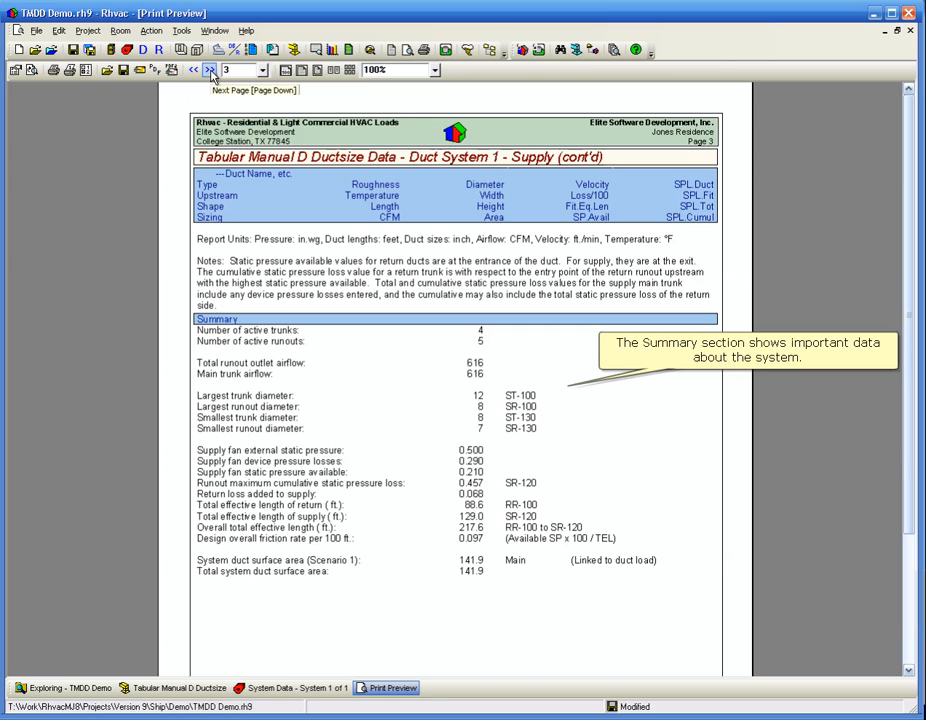
click(210, 70)
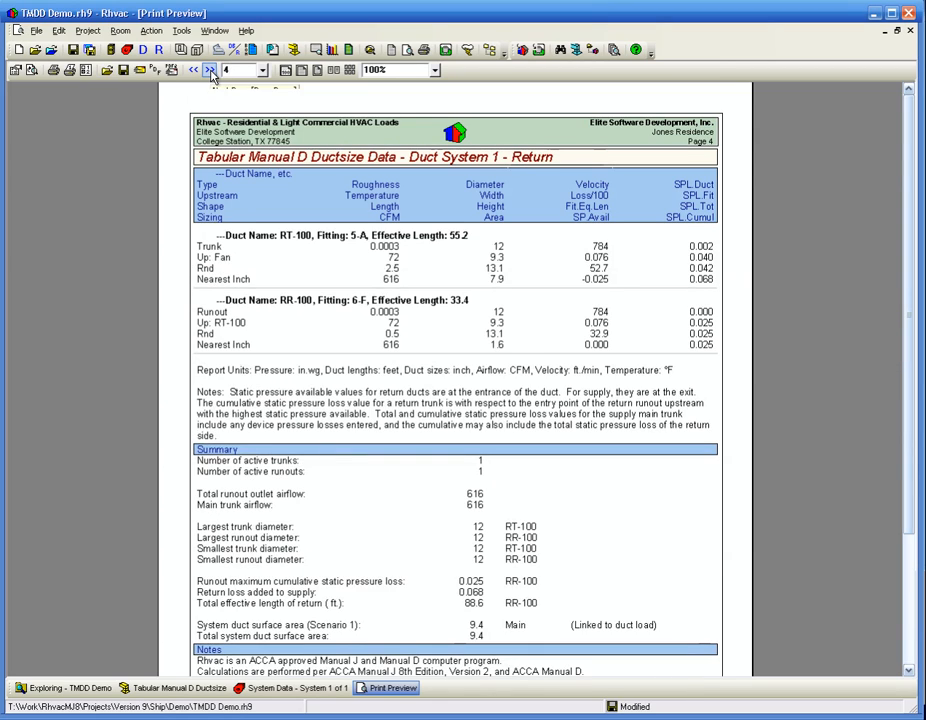
scroll(down, 3)
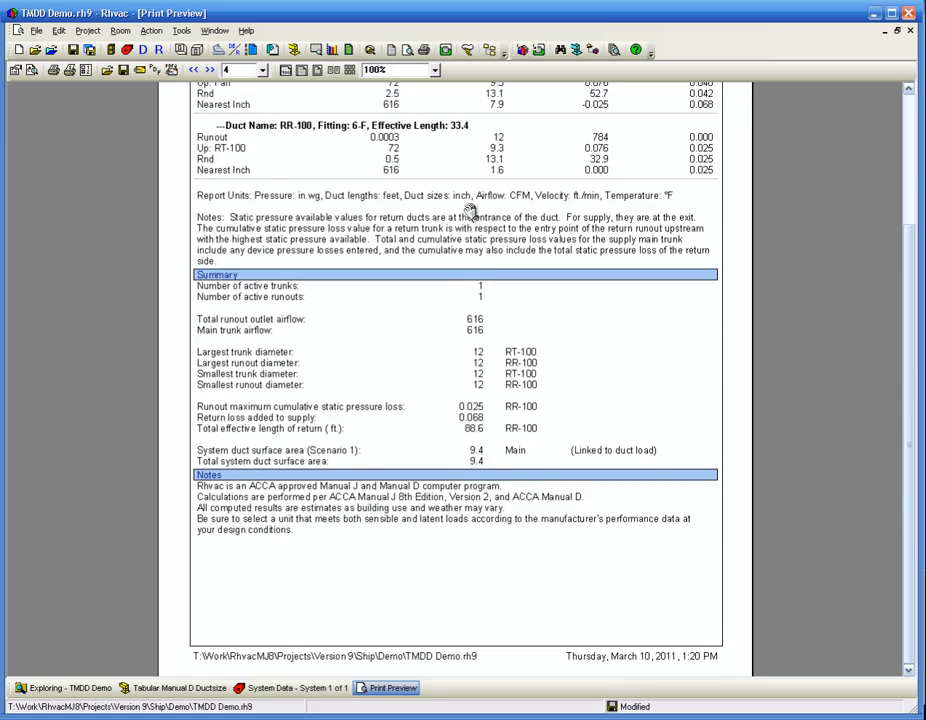